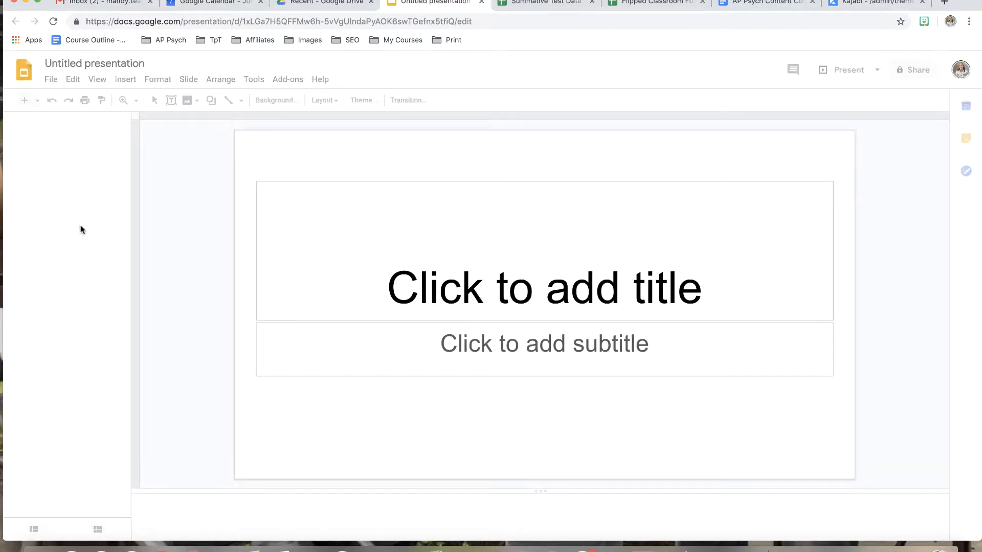
# - Dismiss theme suggestions and set a custom 8.5 by 11 inch portrait page size
pyautogui.click(362, 100)
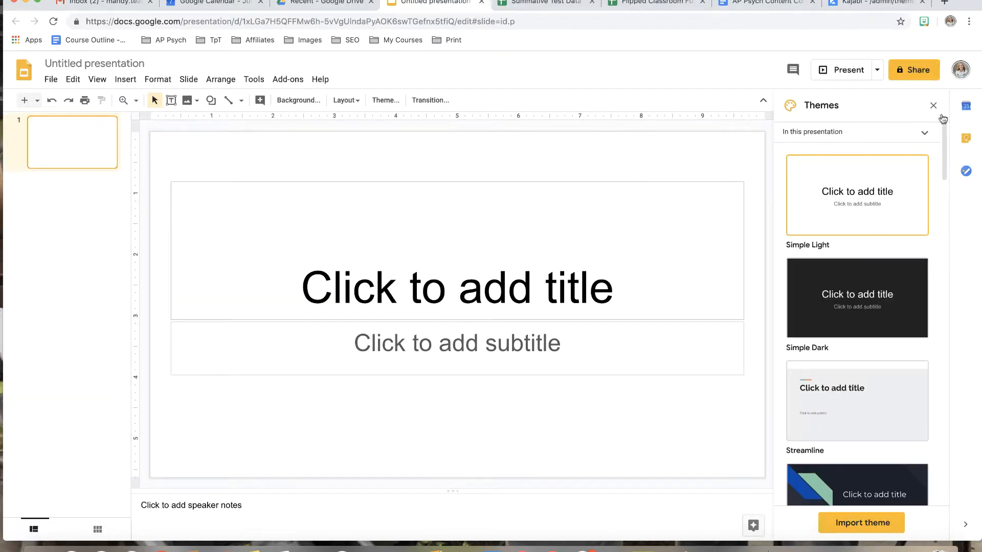
pyautogui.click(933, 106)
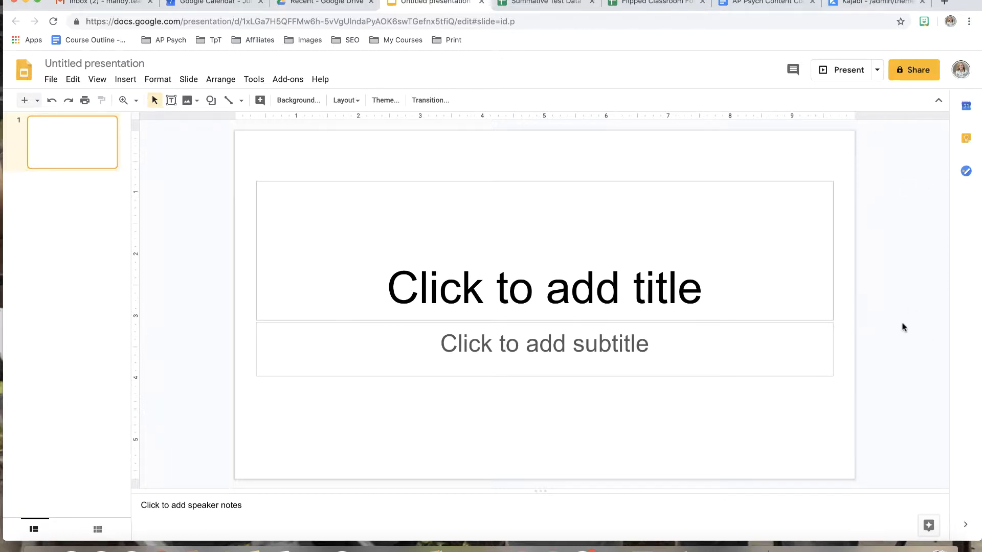
pyautogui.moveTo(901, 332)
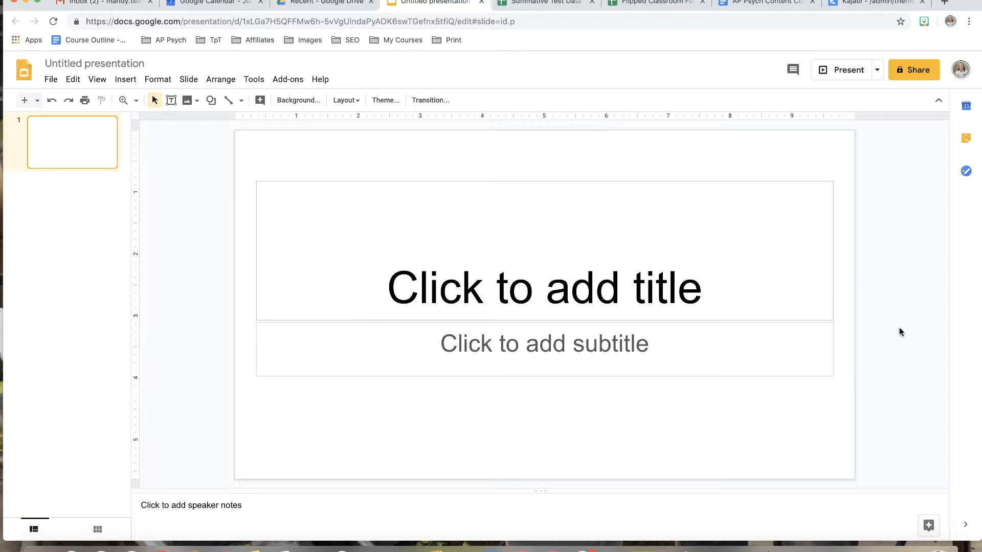
pyautogui.moveTo(826, 308)
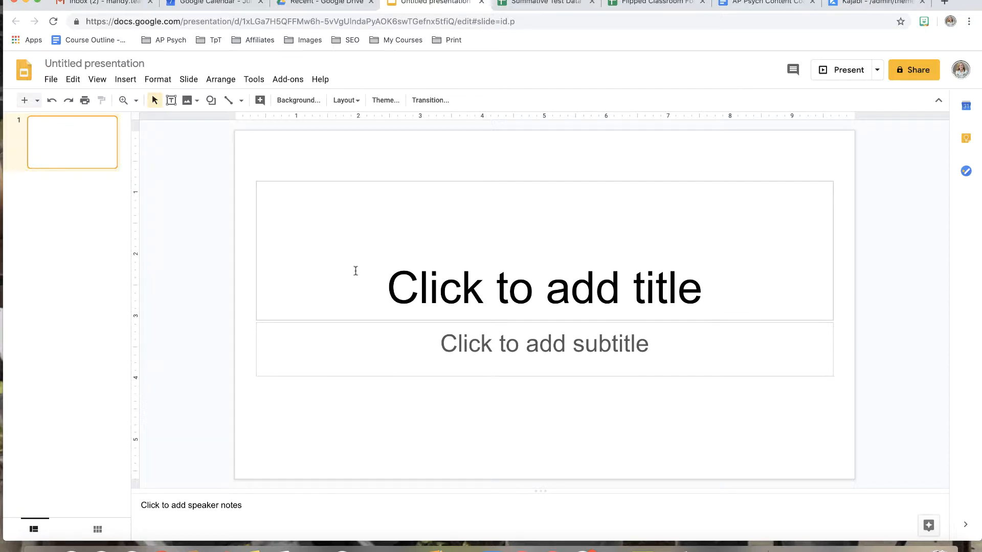
pyautogui.moveTo(343, 399)
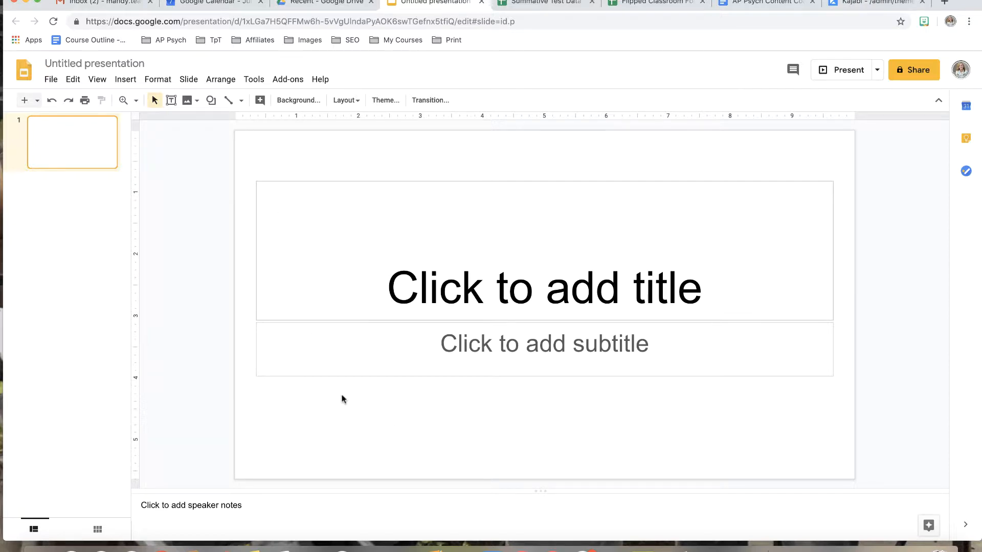
pyautogui.moveTo(279, 181)
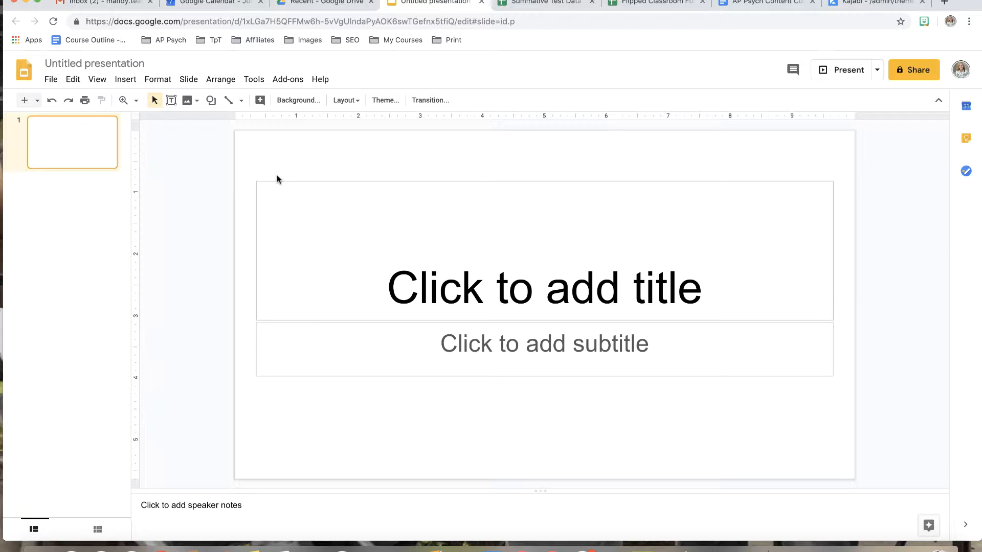
pyautogui.click(50, 79)
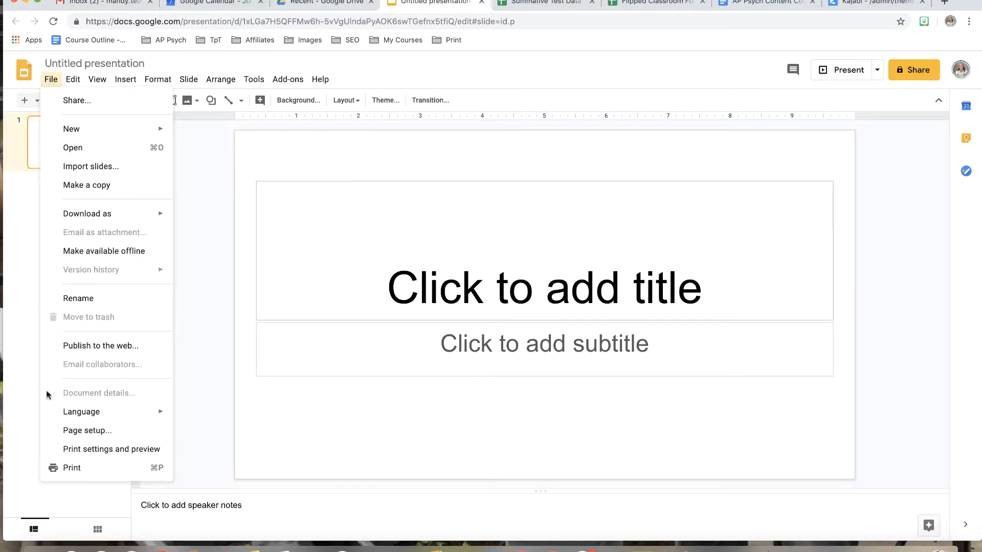
pyautogui.click(87, 430)
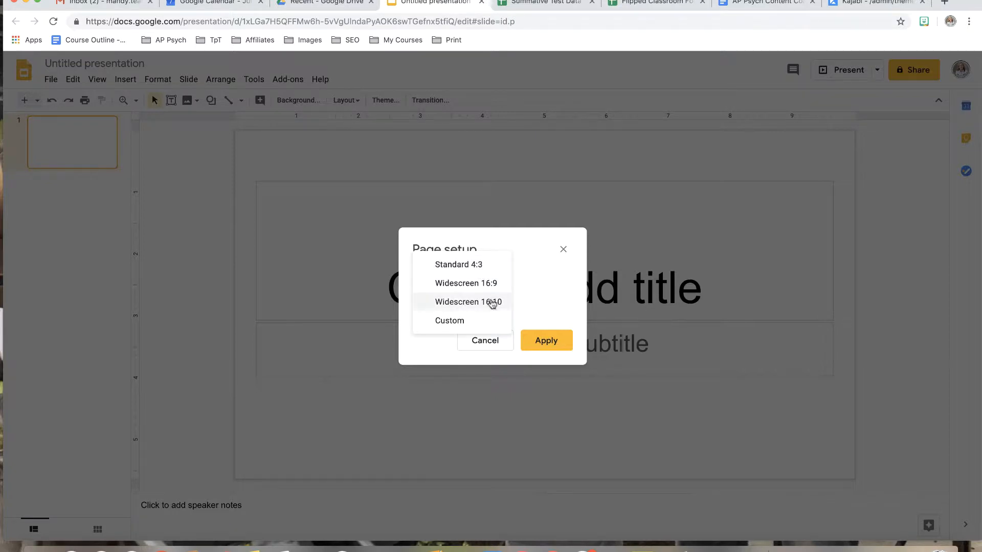
pyautogui.moveTo(450, 320)
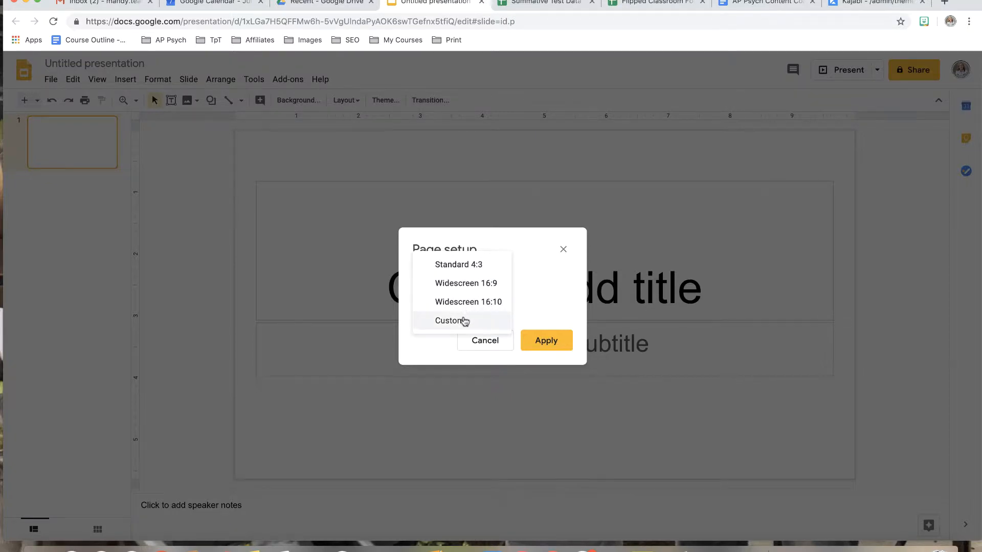
pyautogui.click(451, 321)
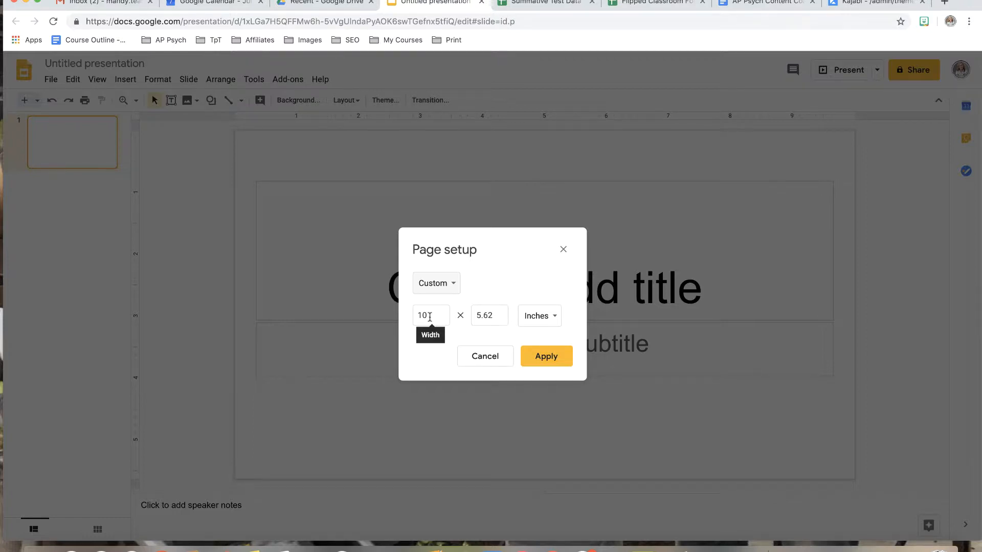
pyautogui.write('1')
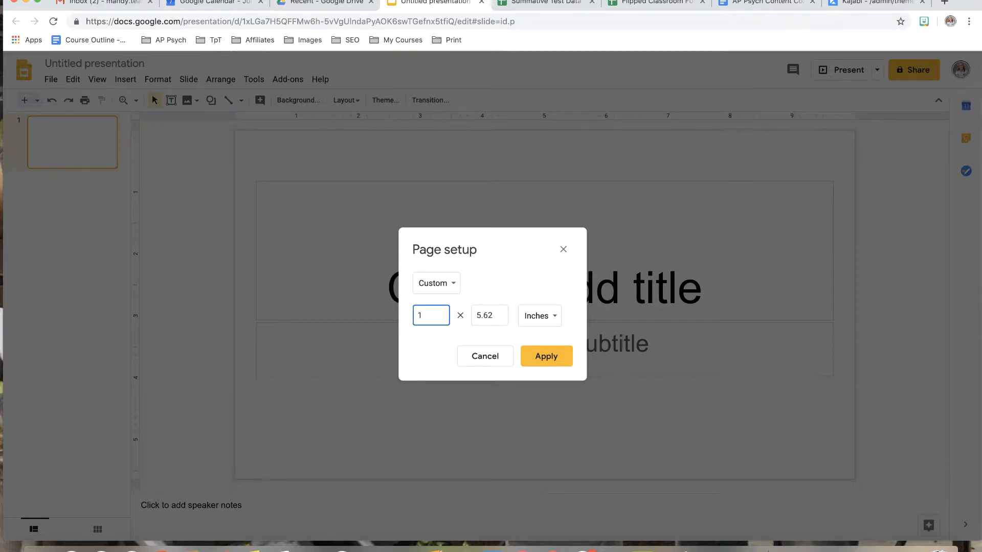
pyautogui.write('8.')
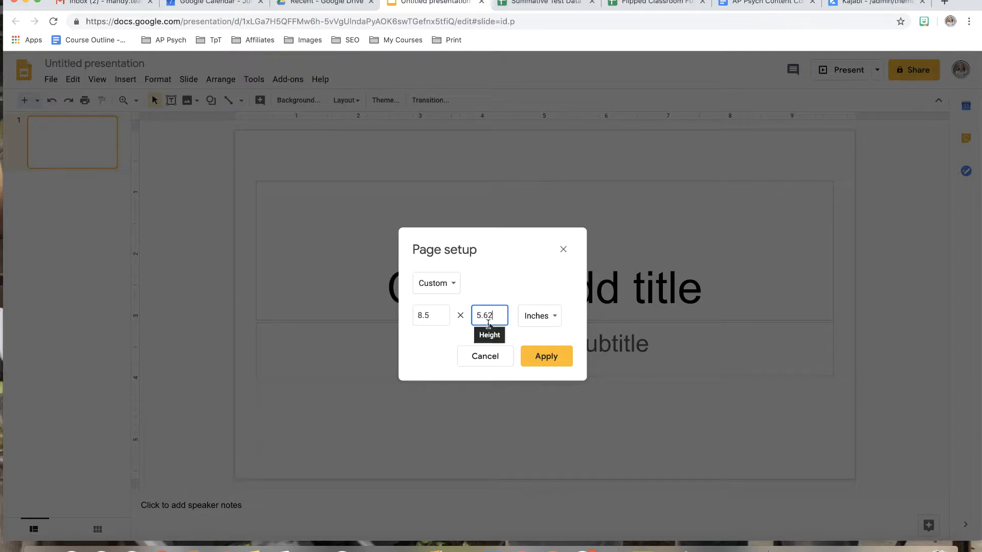
pyautogui.write('5')
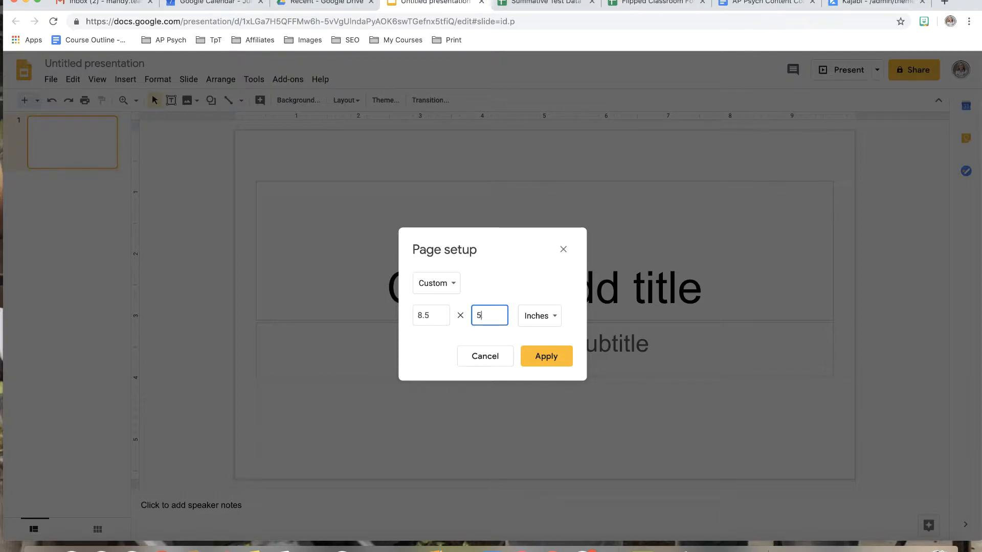
pyautogui.click(546, 356)
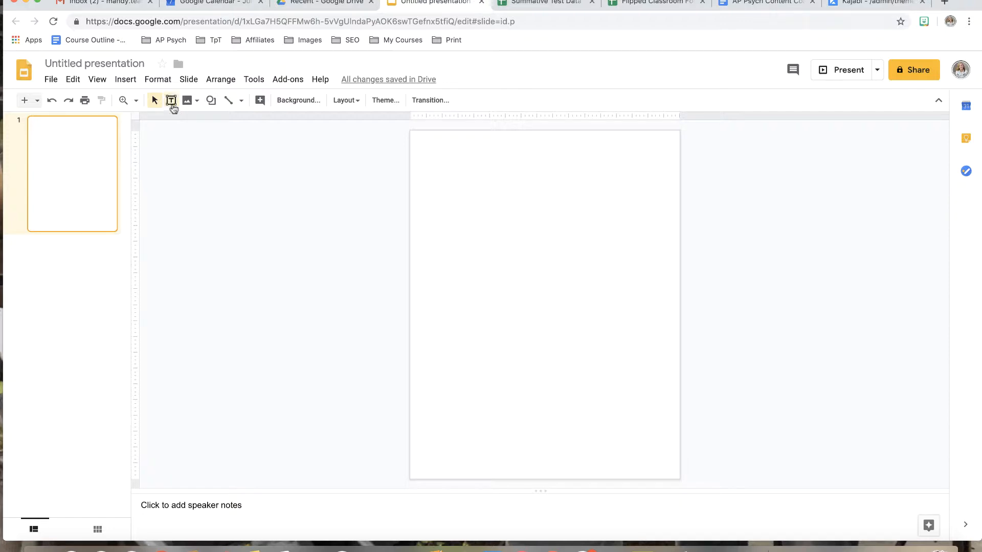
# - Draw a large text box across the slide and bring up the Insert menu's Shape submenu
pyautogui.click(170, 100)
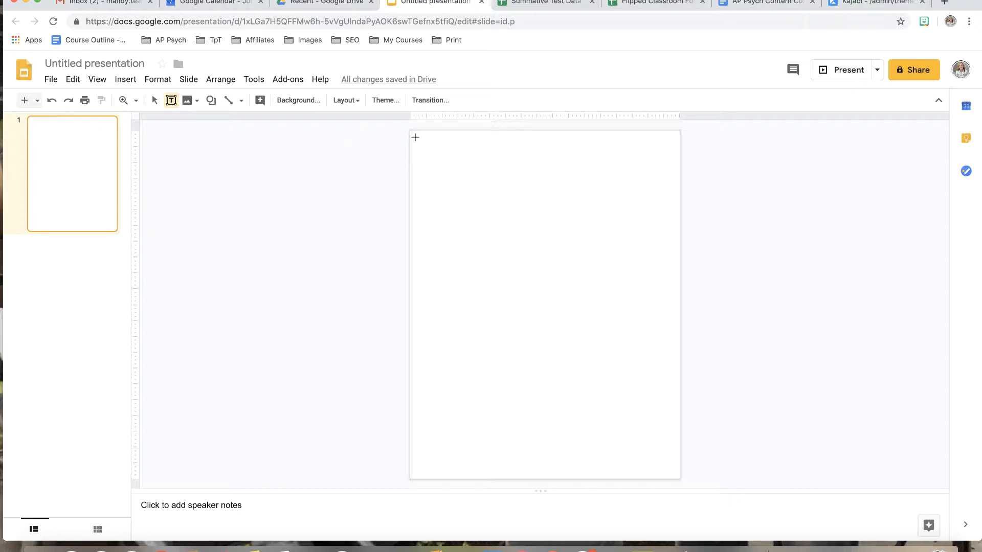
pyautogui.moveTo(416, 137); pyautogui.dragTo(675, 469)
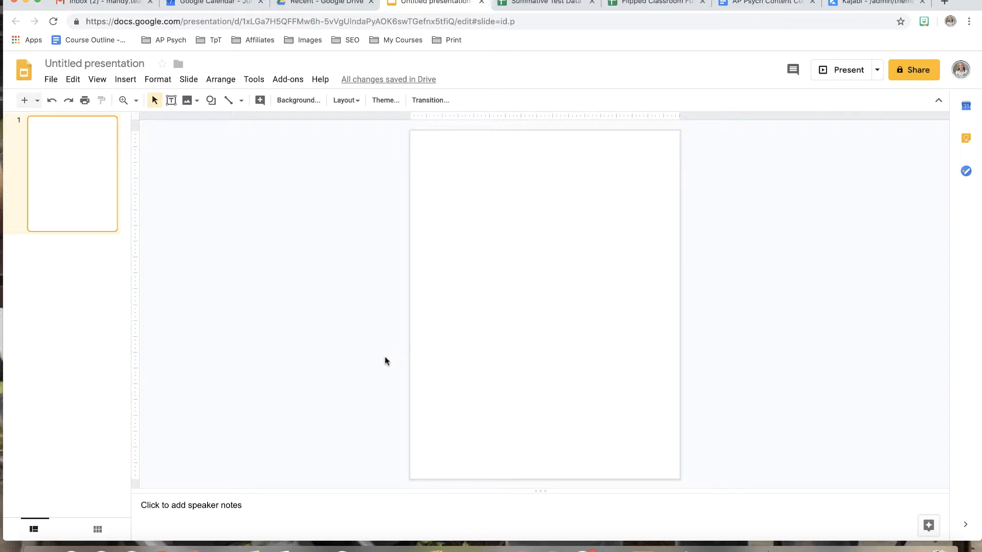
pyautogui.moveTo(171, 101)
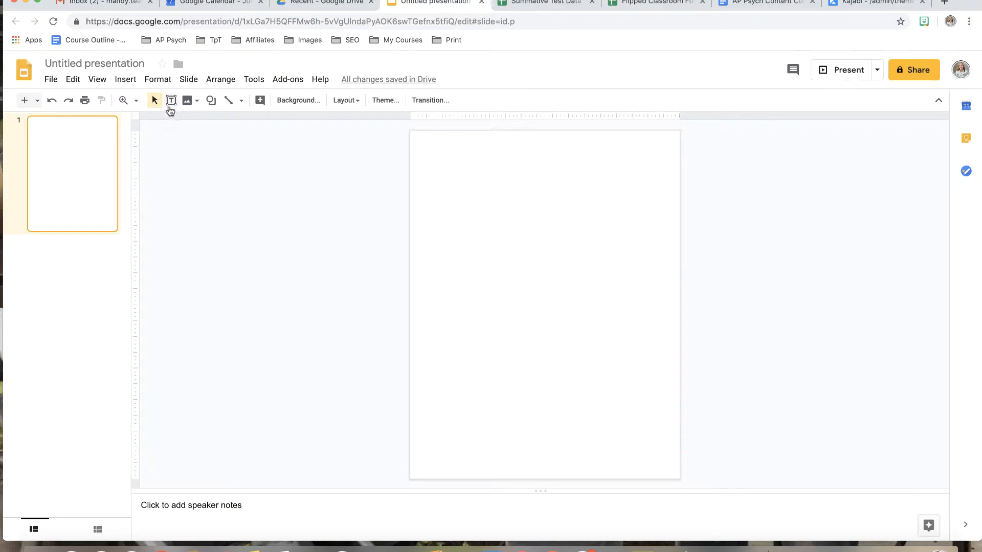
pyautogui.moveTo(148, 102)
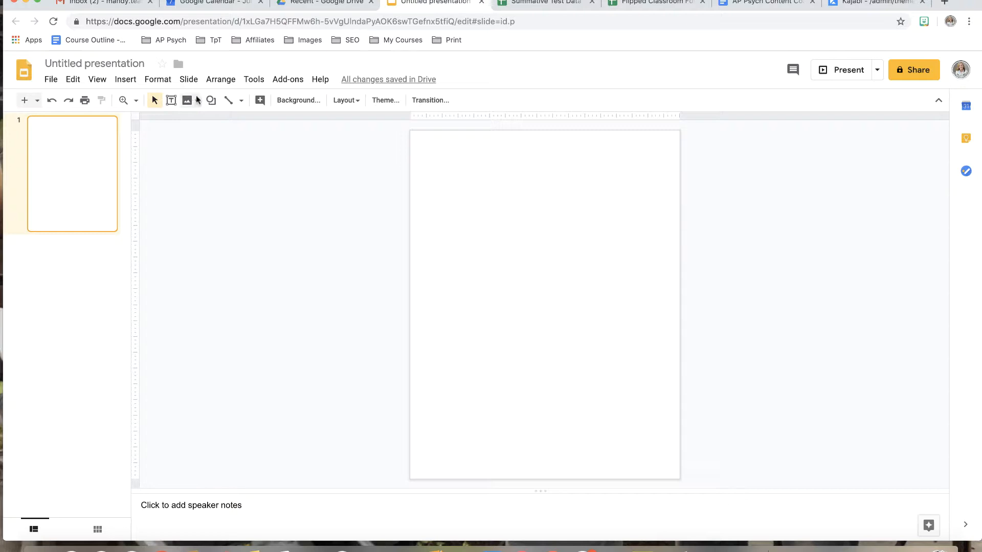
pyautogui.click(125, 79)
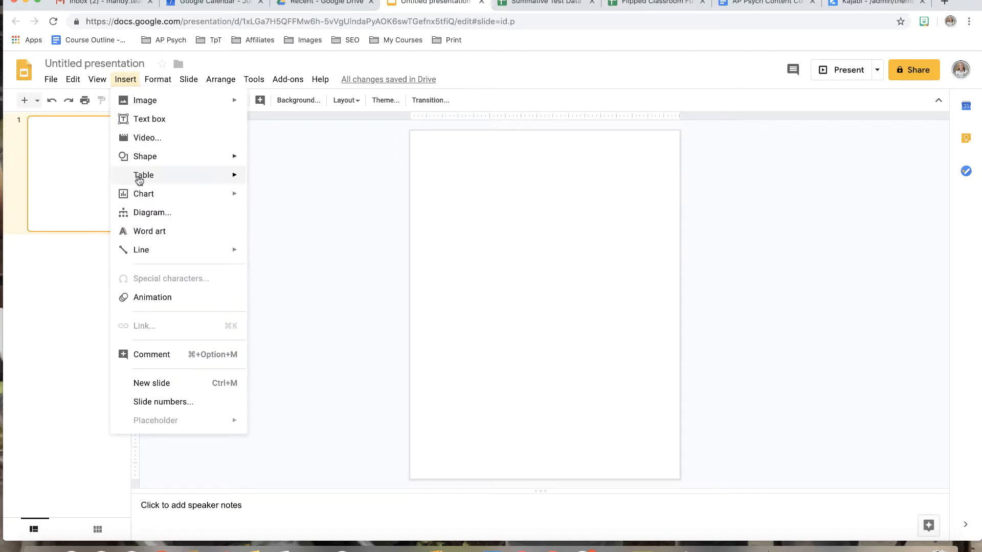
pyautogui.moveTo(172, 235)
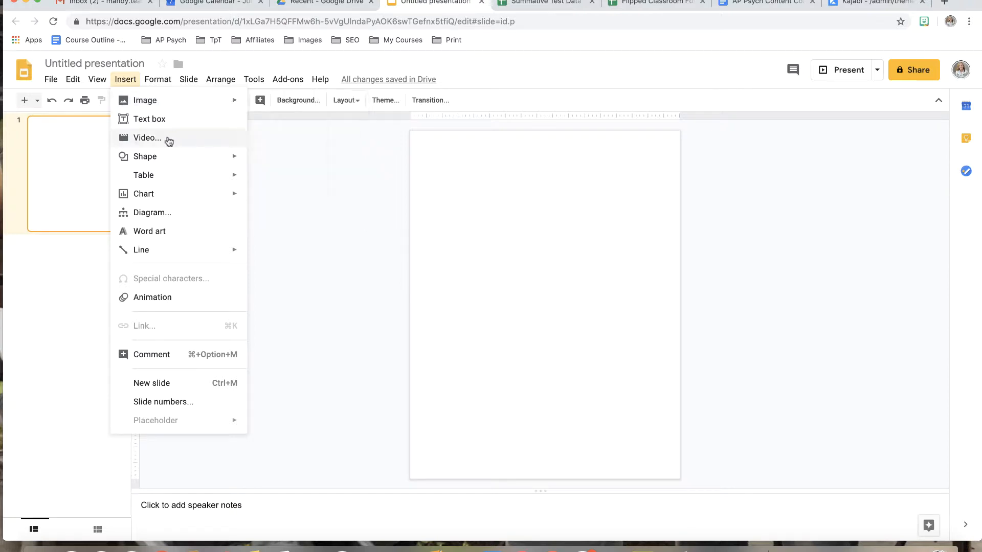
pyautogui.moveTo(145, 156)
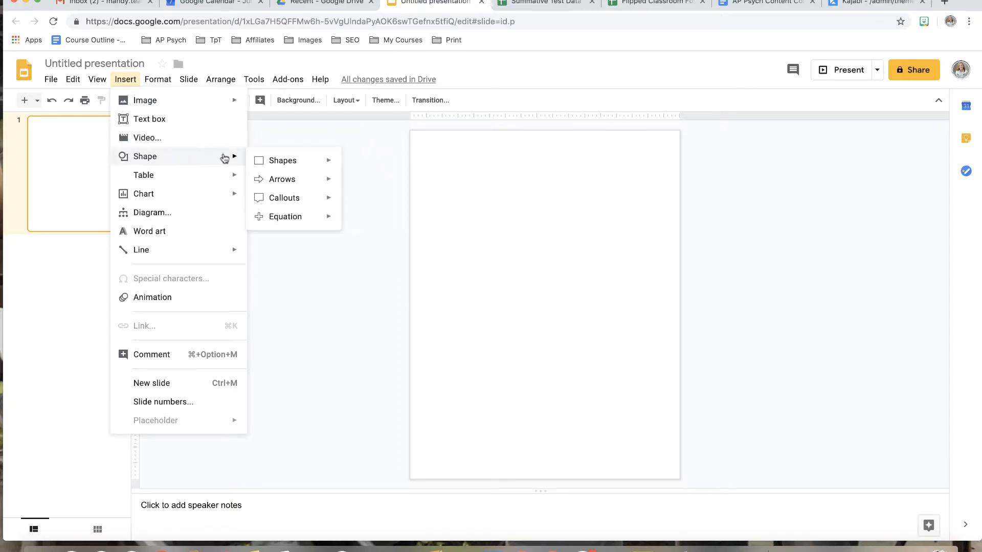
# - Draw a rounded rectangle near the slide's top-left and fill it red
pyautogui.click(282, 160)
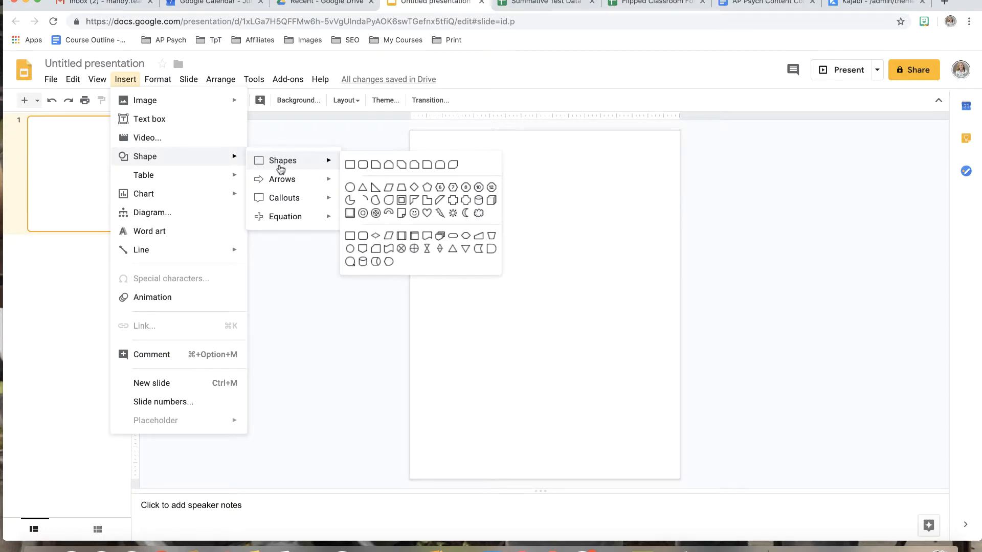
pyautogui.moveTo(350, 164)
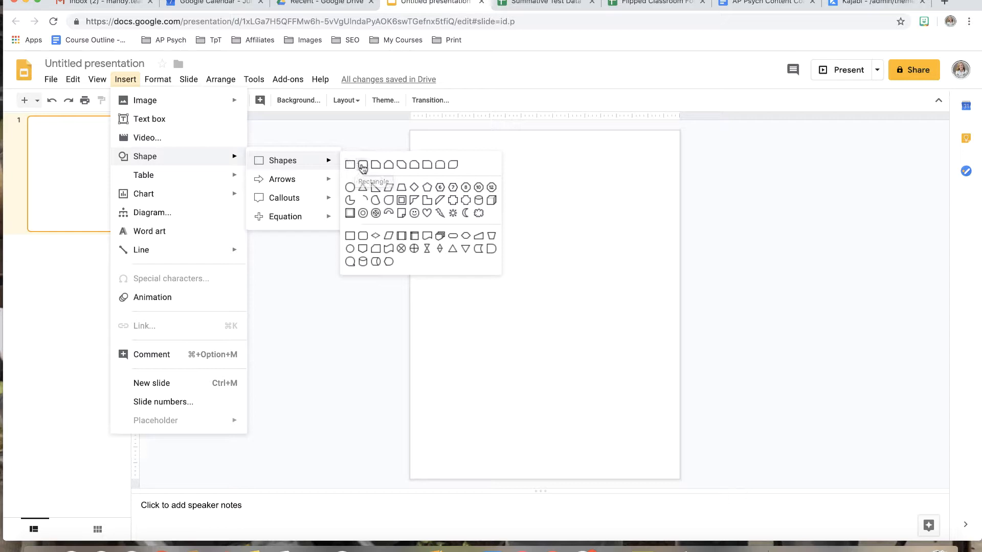
pyautogui.moveTo(362, 165)
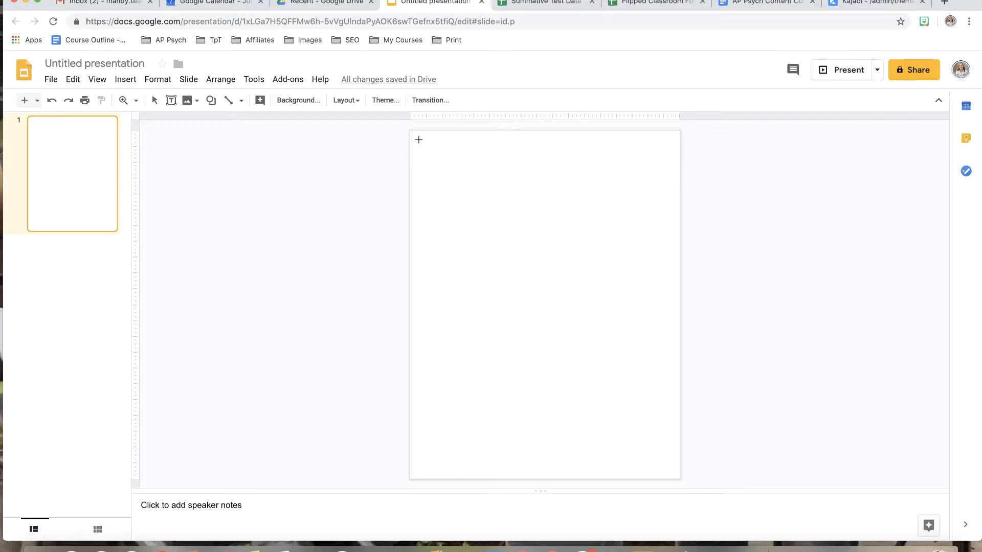
pyautogui.moveTo(419, 140); pyautogui.dragTo(525, 196)
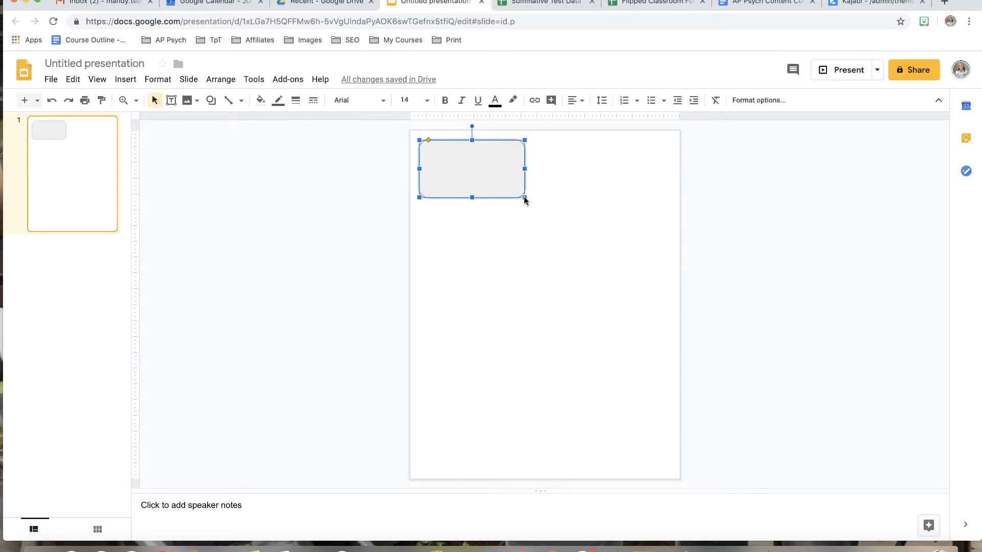
pyautogui.click(259, 100)
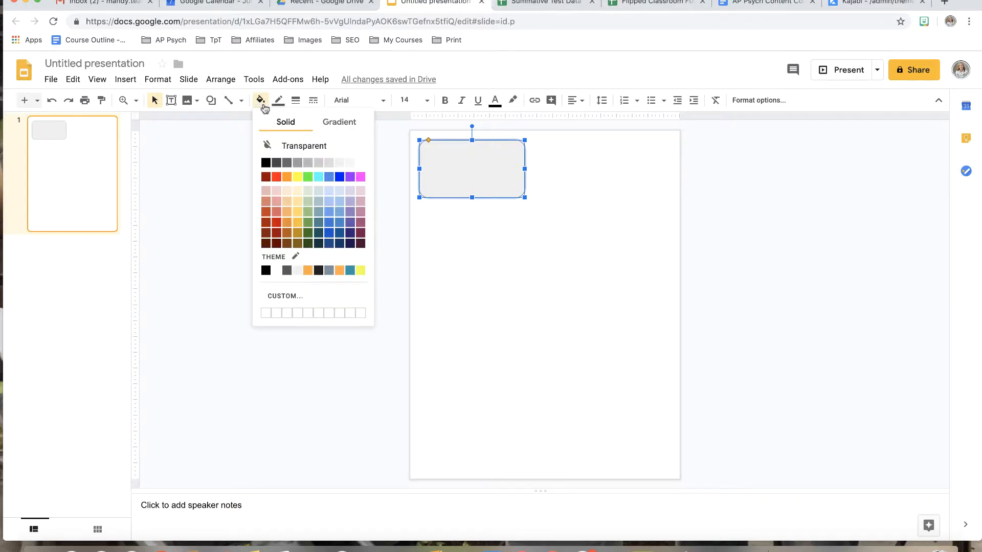
pyautogui.click(276, 177)
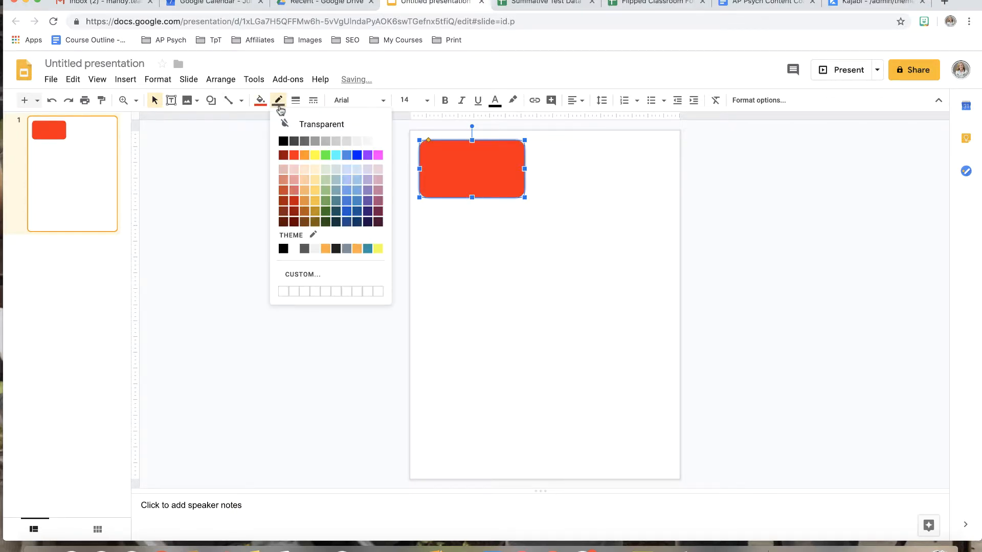
# - Give the red rectangle a dark, thicker, long-dash border
pyautogui.click(295, 123)
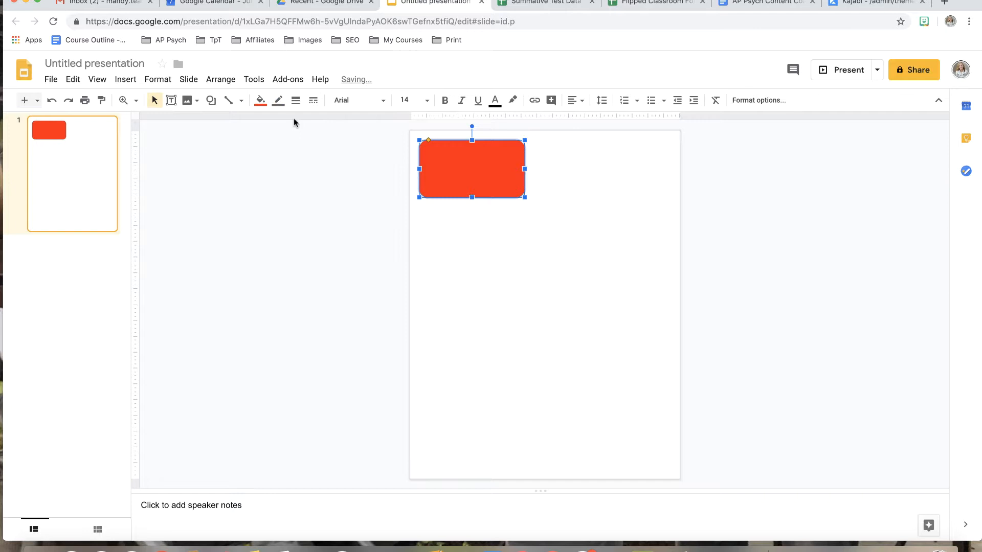
pyautogui.click(295, 101)
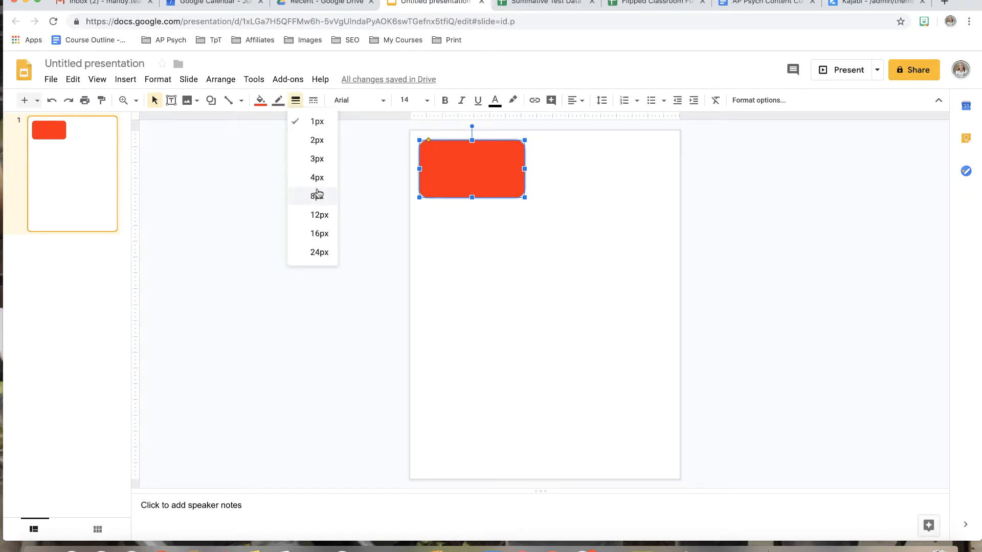
pyautogui.click(318, 196)
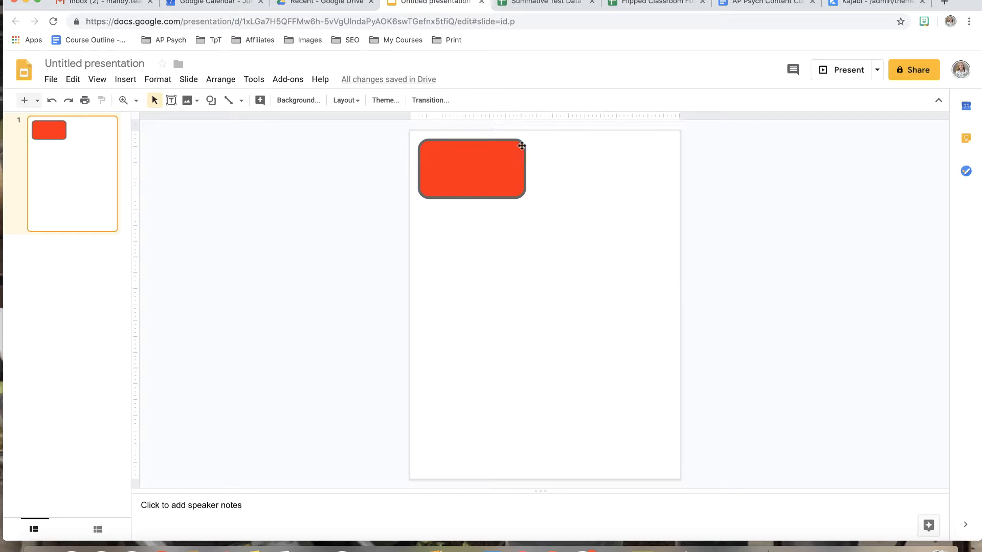
pyautogui.click(471, 168)
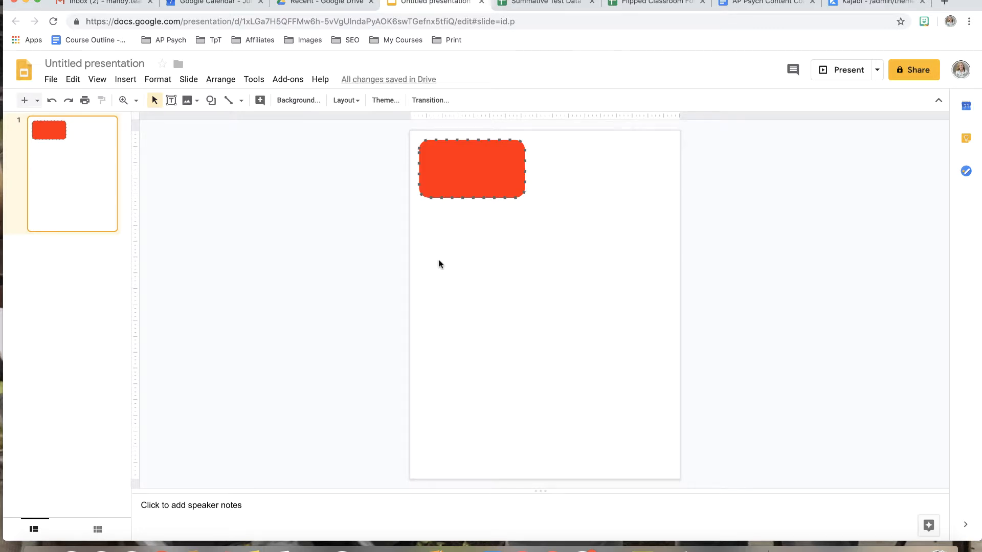
pyautogui.click(471, 168)
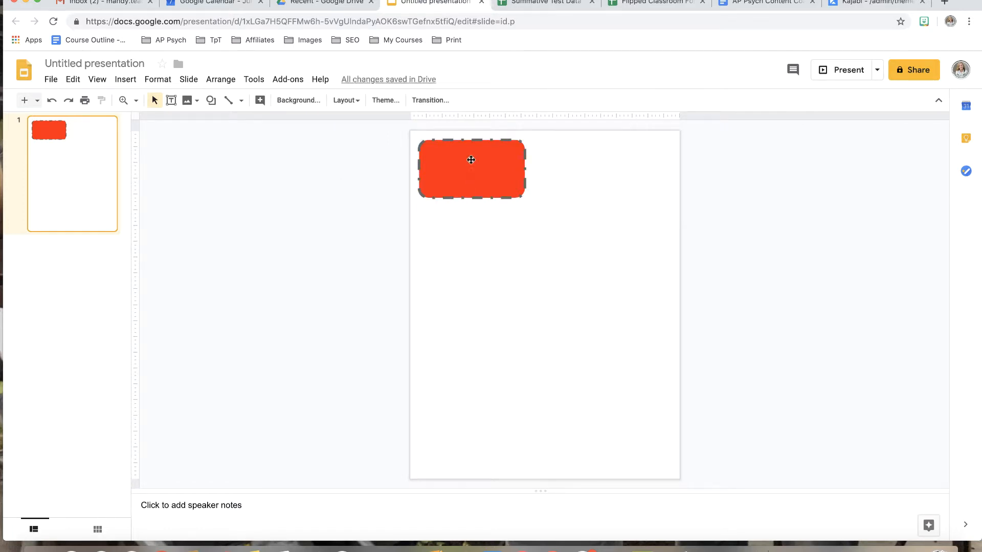
# - Edit the red rectangle's text with center alignment and list the available fonts
pyautogui.doubleClick(471, 167)
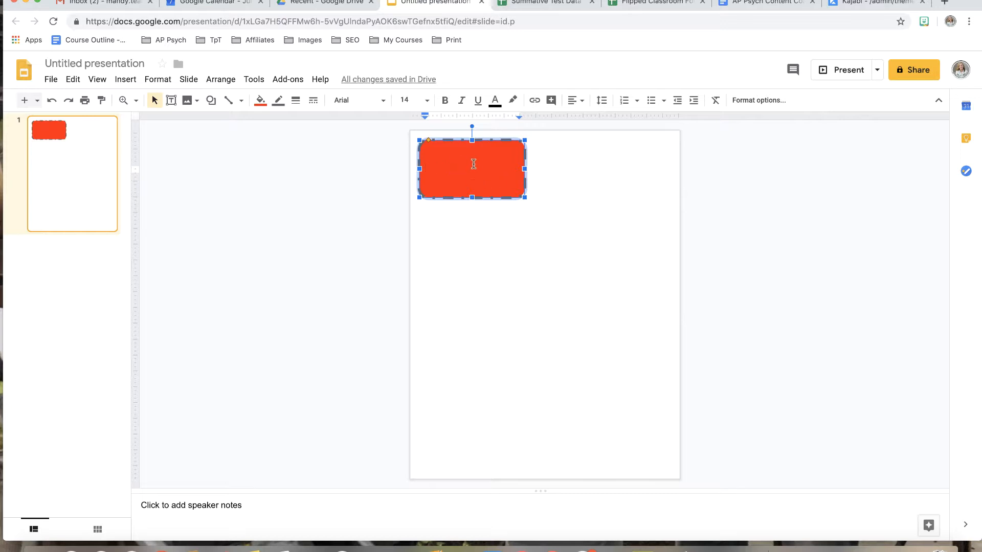
pyautogui.click(572, 100)
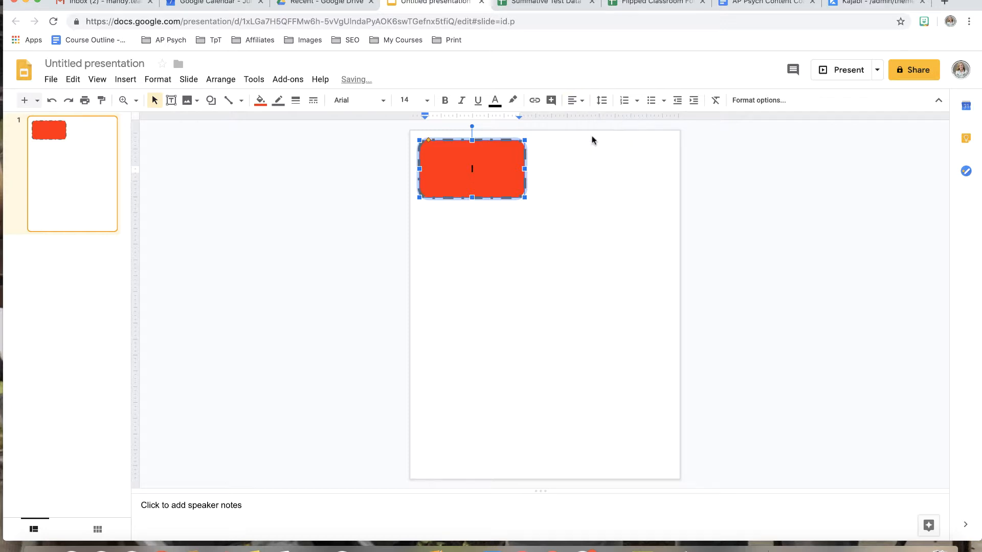
pyautogui.click(571, 101)
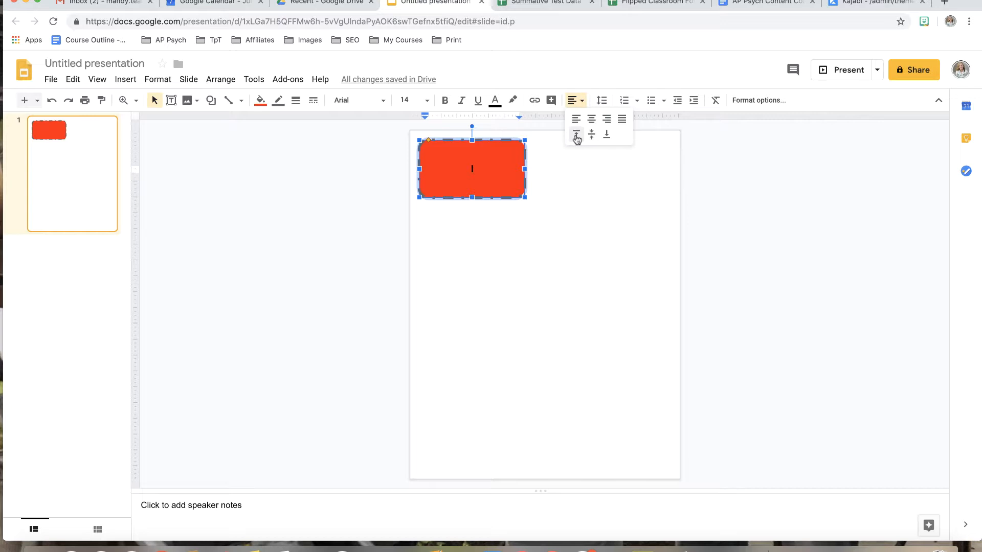
pyautogui.moveTo(607, 134)
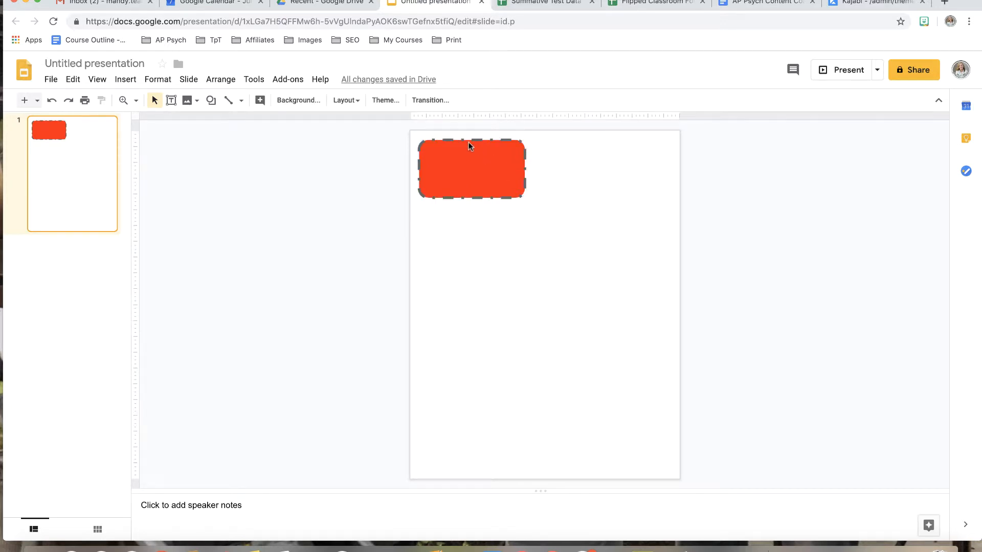
pyautogui.click(354, 100)
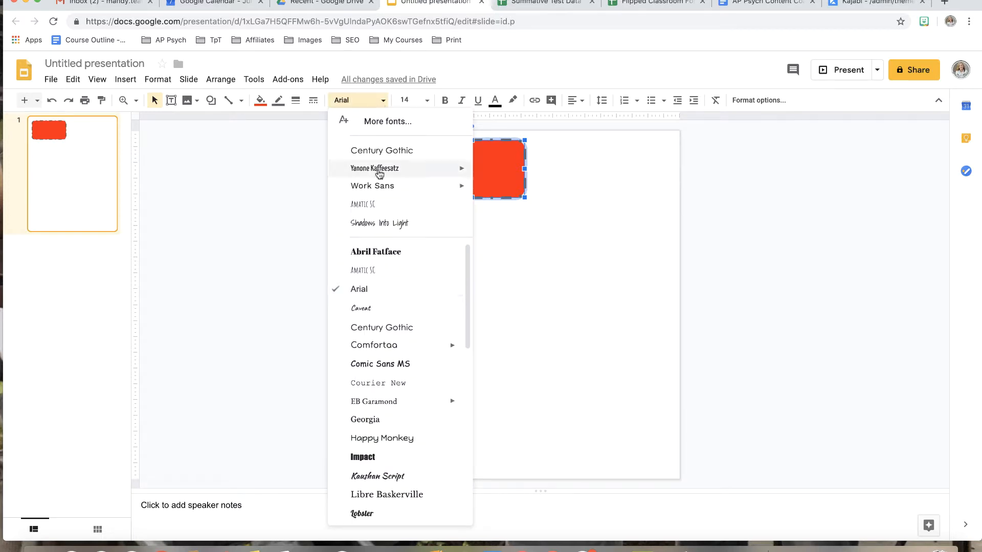
pyautogui.moveTo(420, 419)
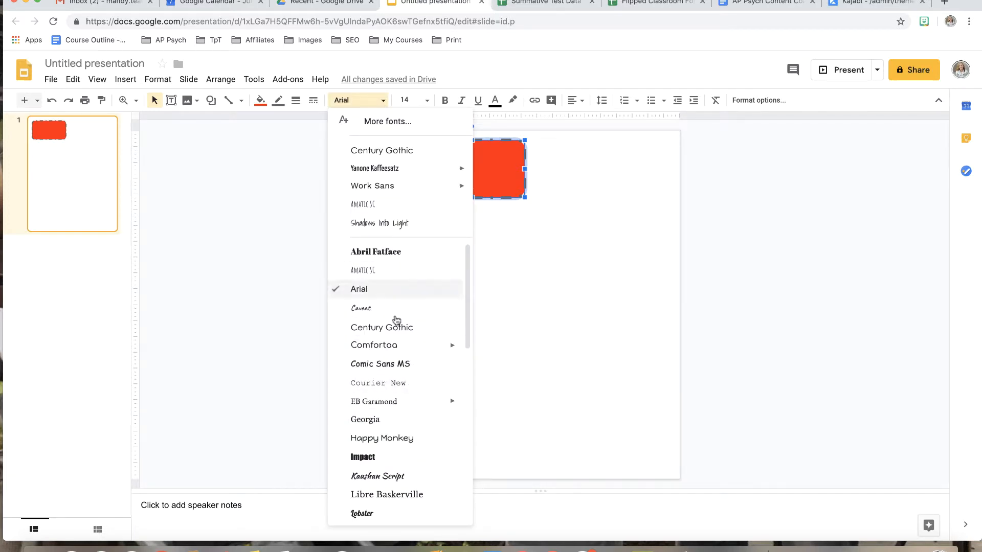
# - Add Montserrat through More fonts, apply it, and type 'YES!' in the rectangle
pyautogui.click(387, 122)
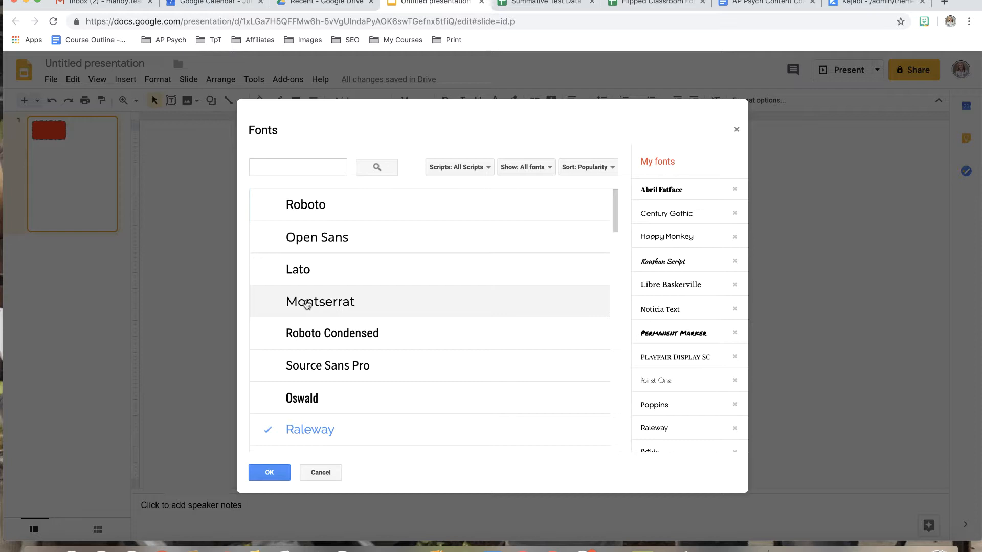
pyautogui.click(320, 301)
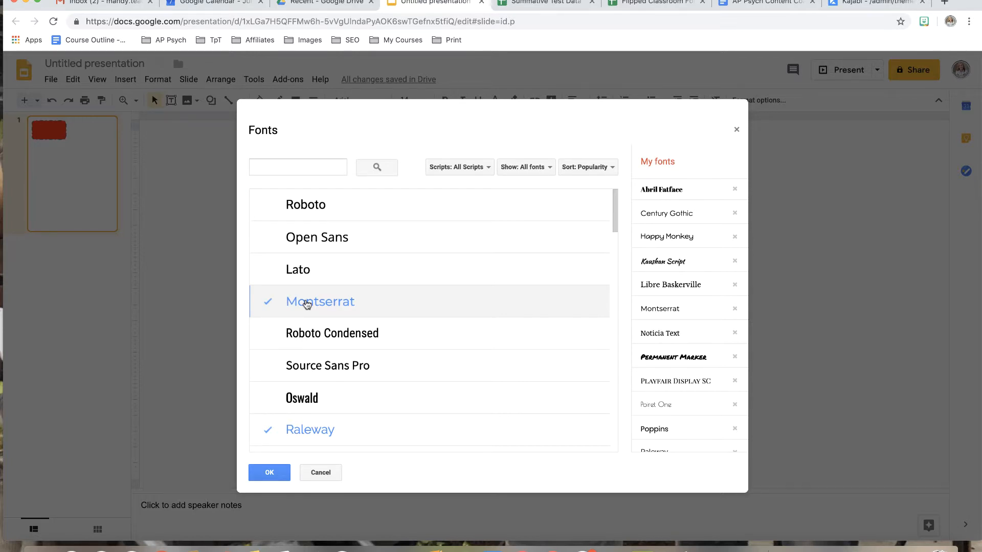
pyautogui.moveTo(729, 330)
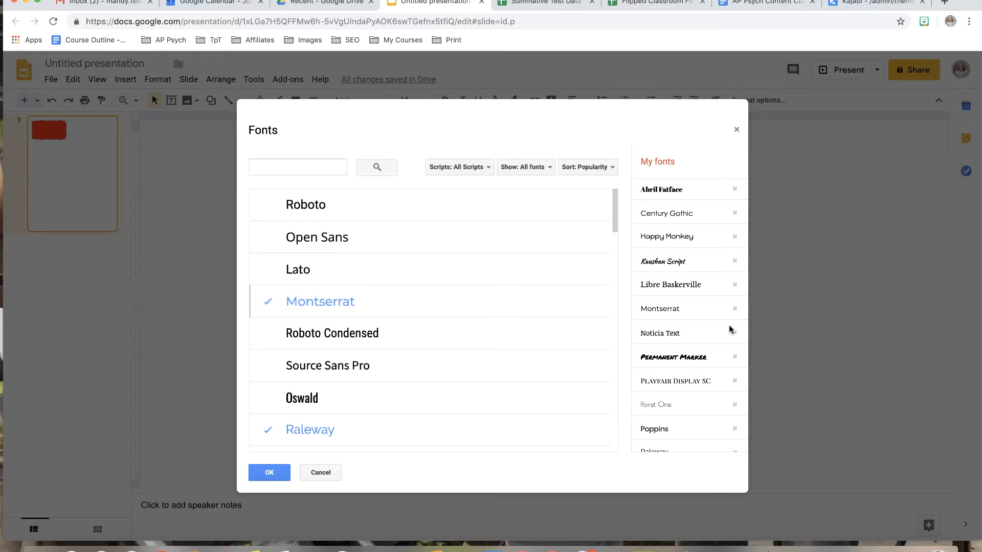
pyautogui.moveTo(692, 165)
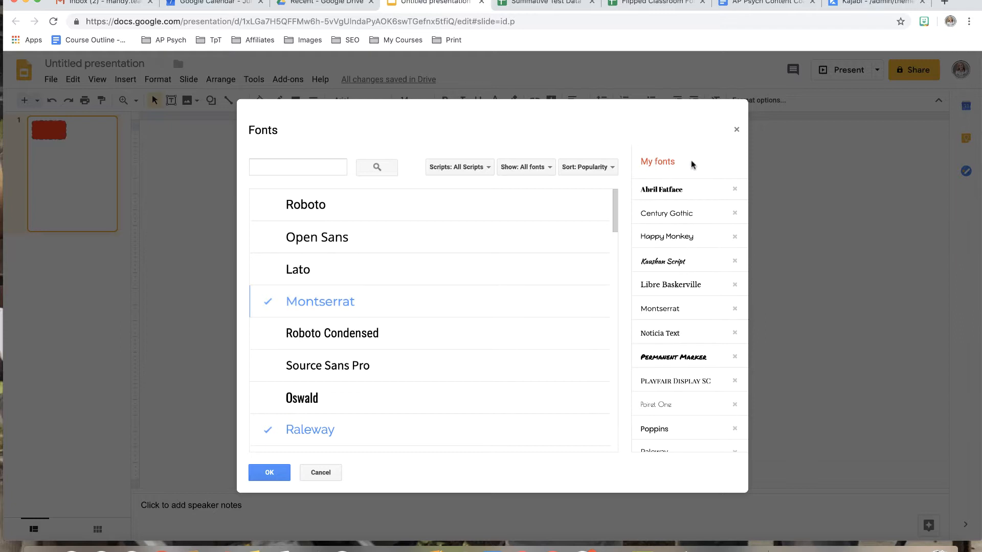
pyautogui.moveTo(681, 157)
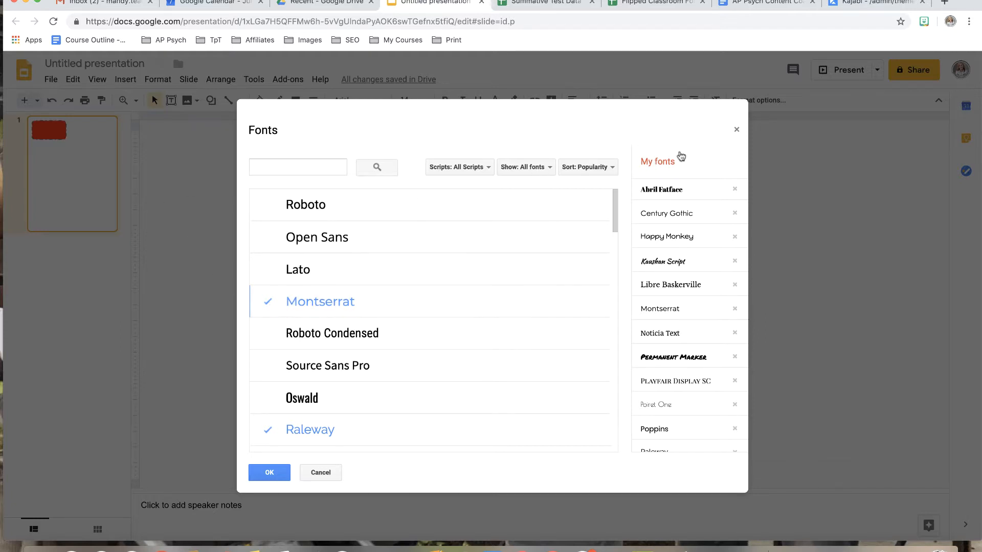
pyautogui.moveTo(738, 137)
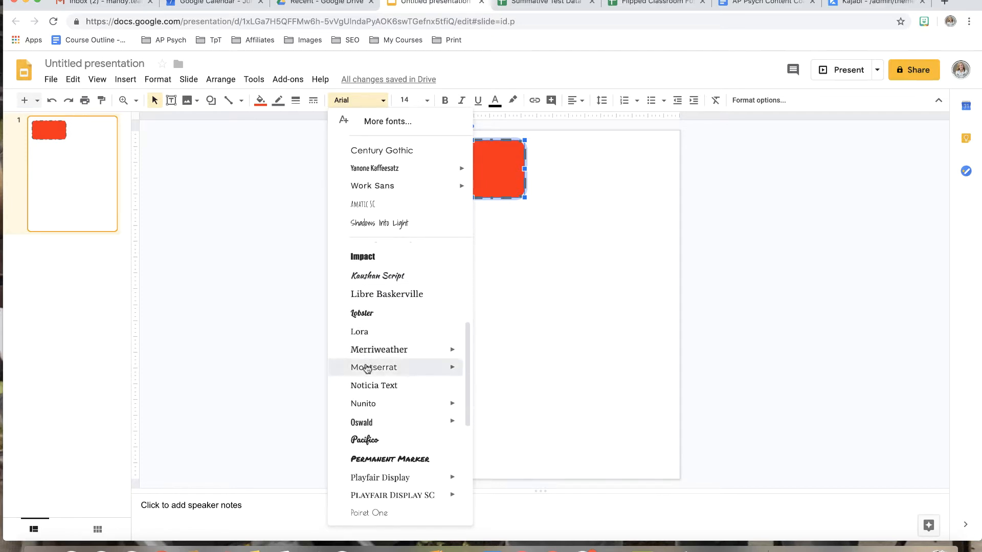
pyautogui.click(426, 100)
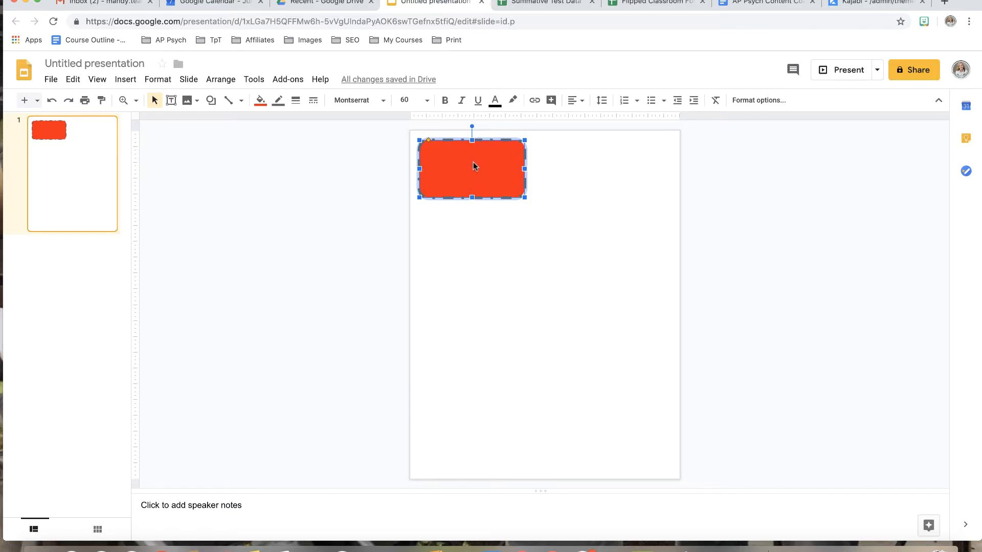
pyautogui.write('YES!')
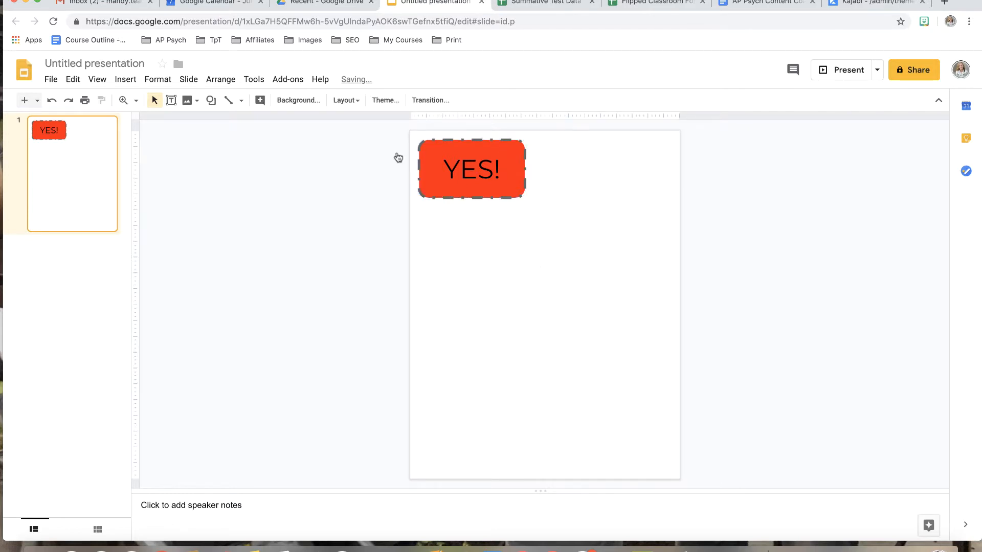
# - Draw a mid-slide text box, set its vertical alignment, and give it a dashed black border
pyautogui.click(171, 100)
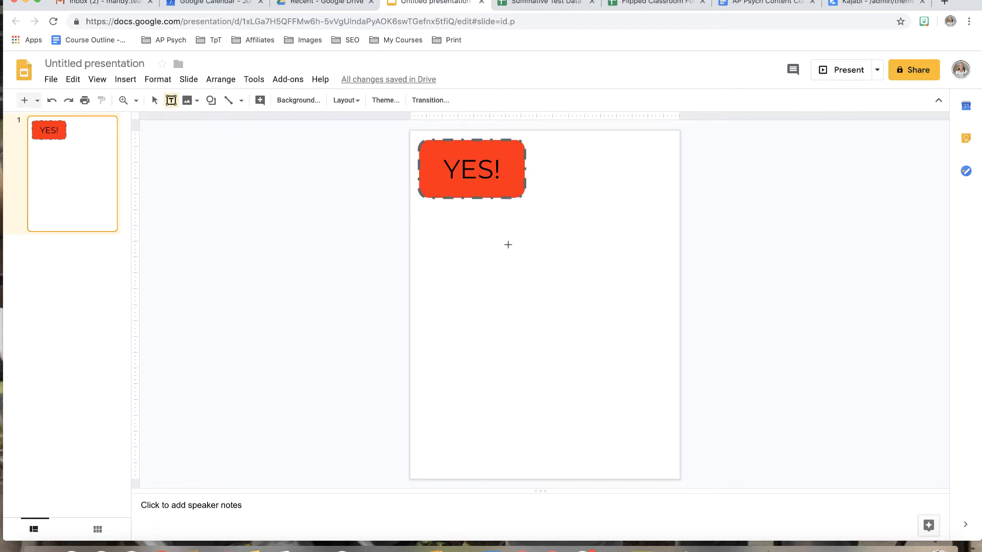
pyautogui.moveTo(505, 244); pyautogui.dragTo(623, 310)
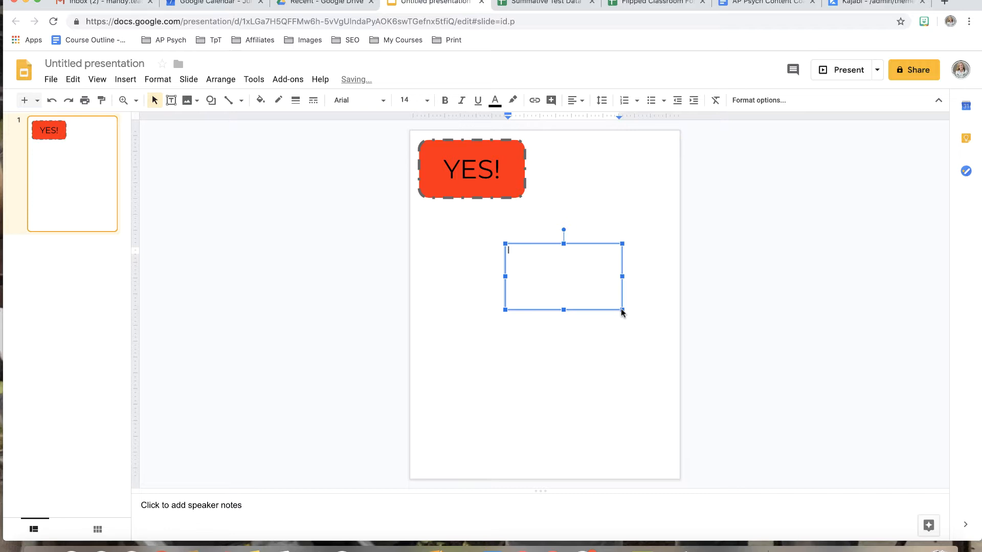
pyautogui.click(571, 100)
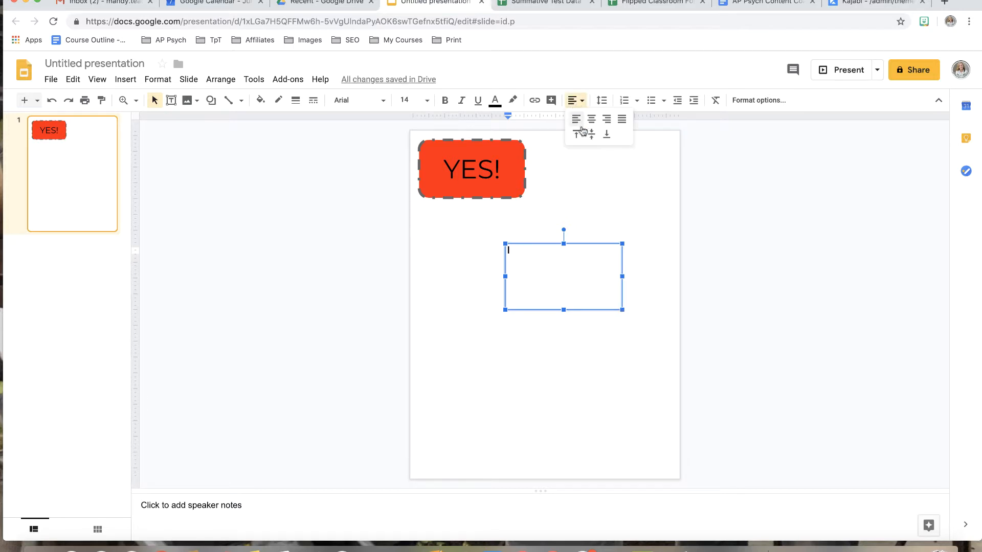
pyautogui.click(576, 134)
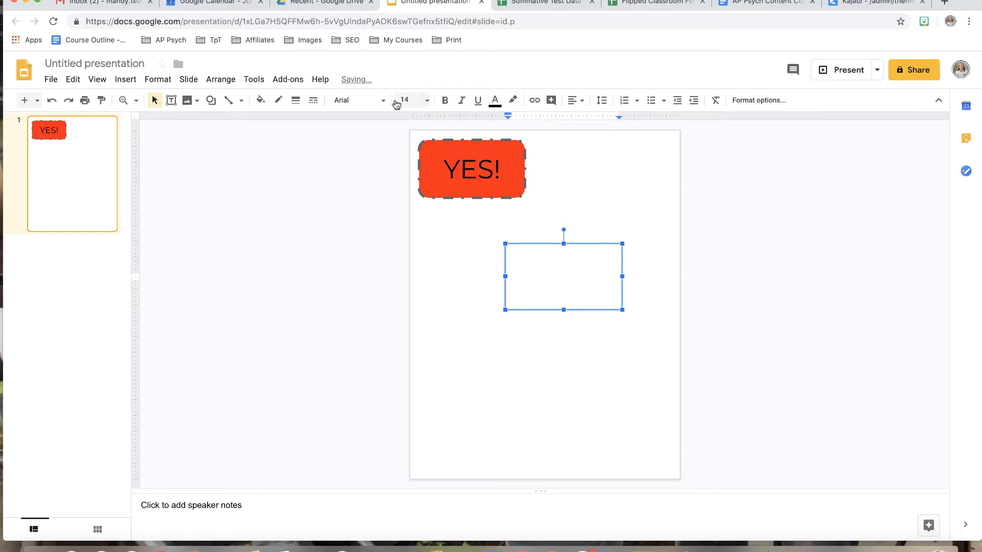
pyautogui.doubleClick(563, 276)
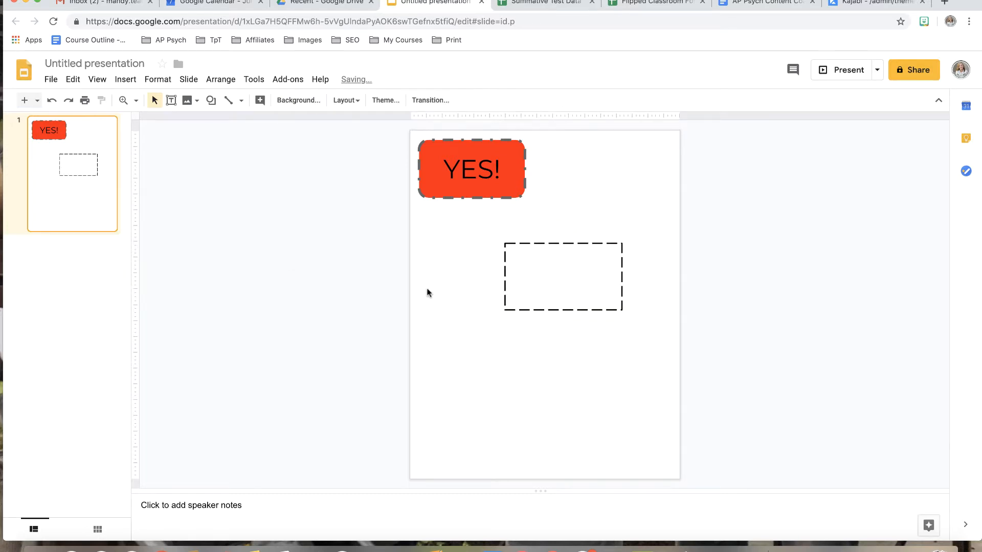
pyautogui.moveTo(506, 243)
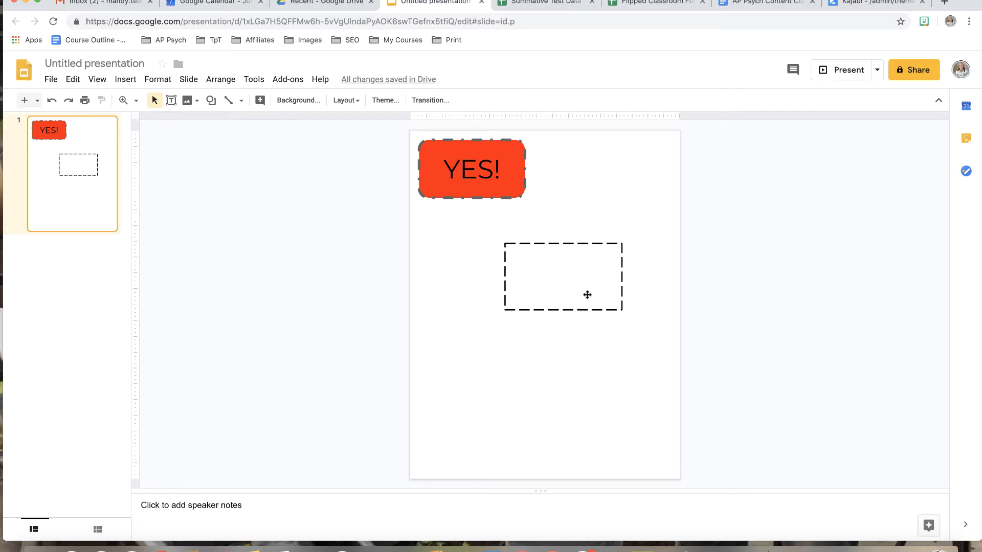
pyautogui.moveTo(661, 256)
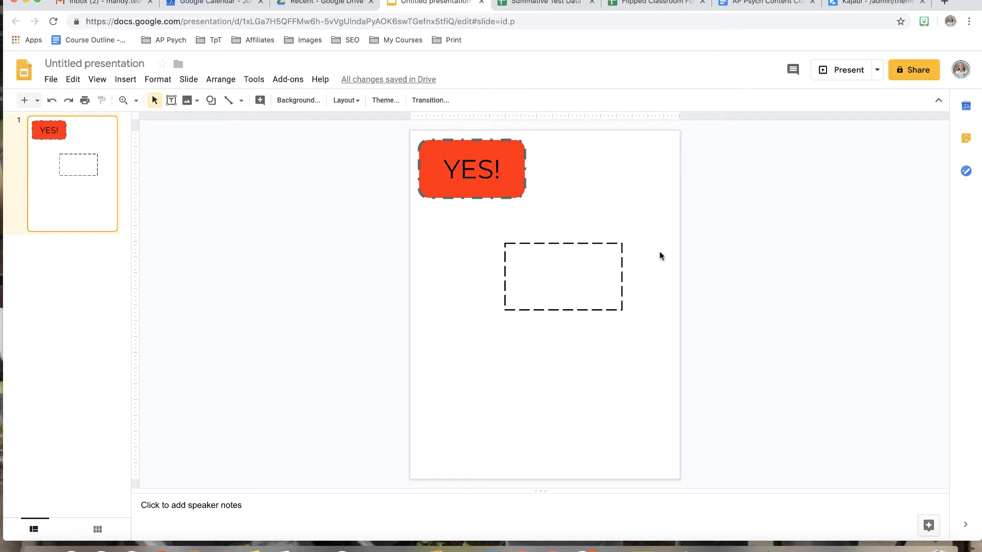
pyautogui.moveTo(209, 136)
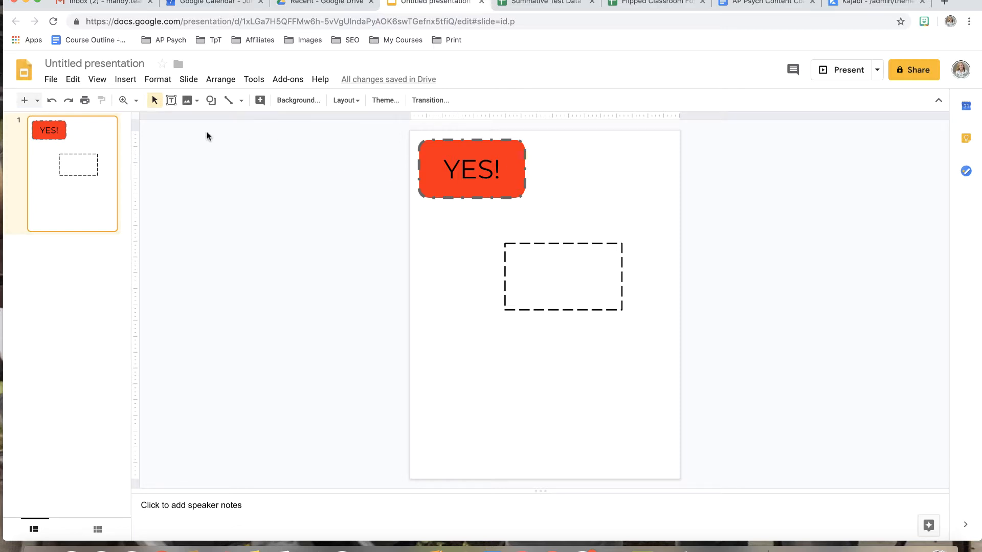
pyautogui.moveTo(212, 100)
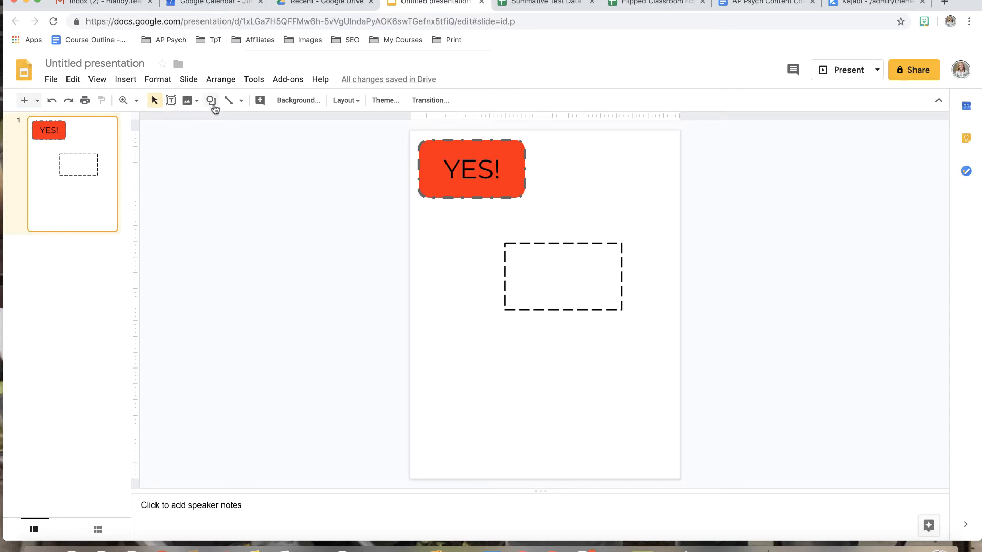
# - Insert a left arrow with blue fill and red outline, typing placeholder text inside
pyautogui.click(211, 100)
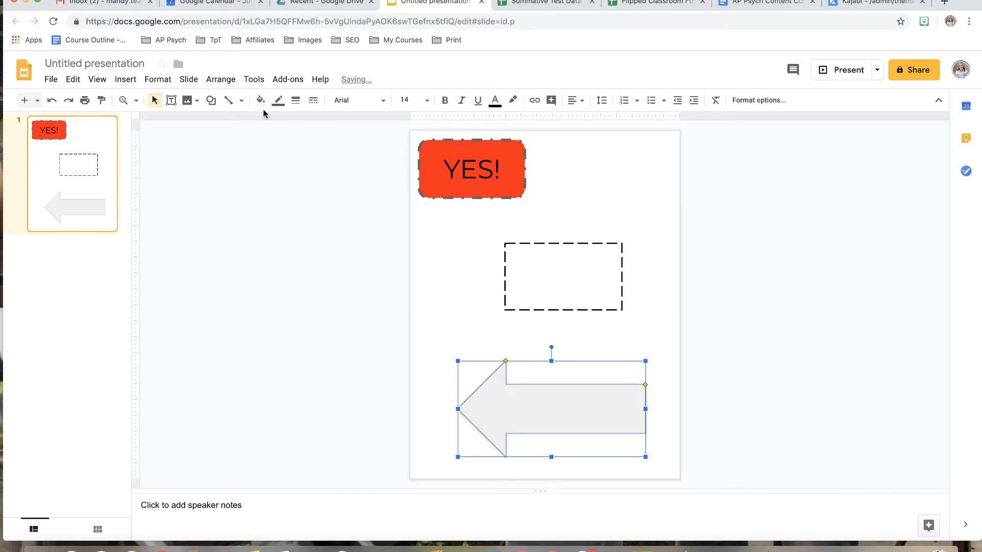
pyautogui.click(260, 100)
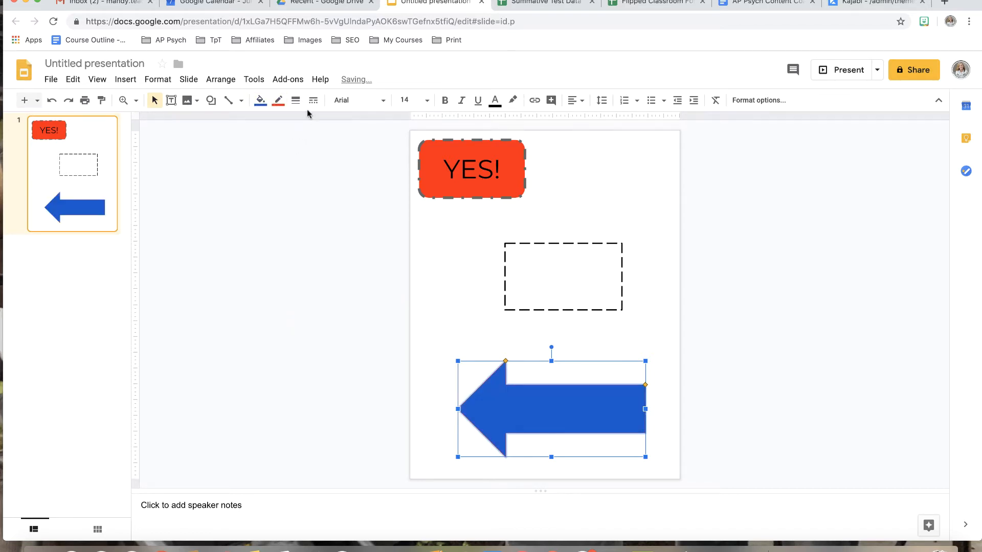
pyautogui.click(313, 100)
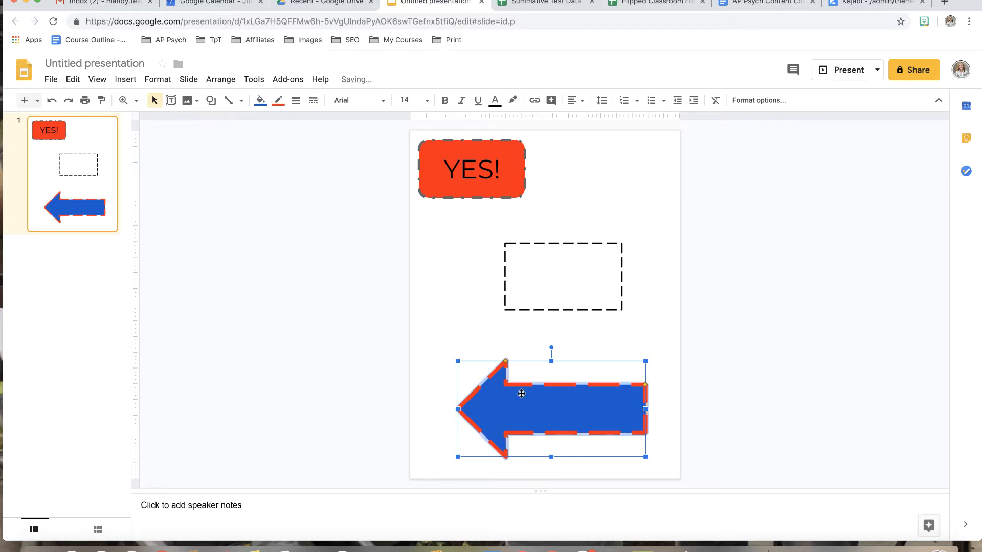
pyautogui.doubleClick(521, 394)
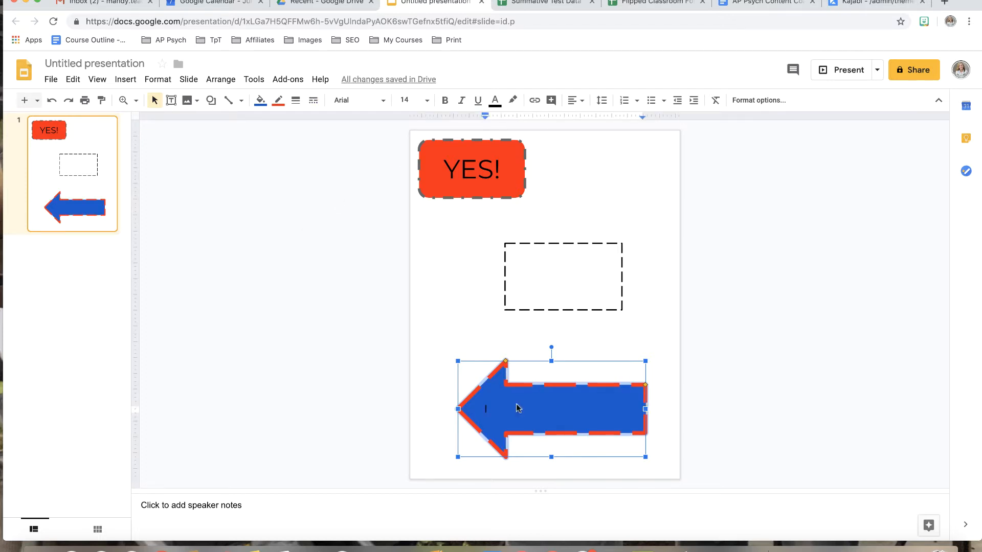
pyautogui.write('alkdjf;alskdjf')
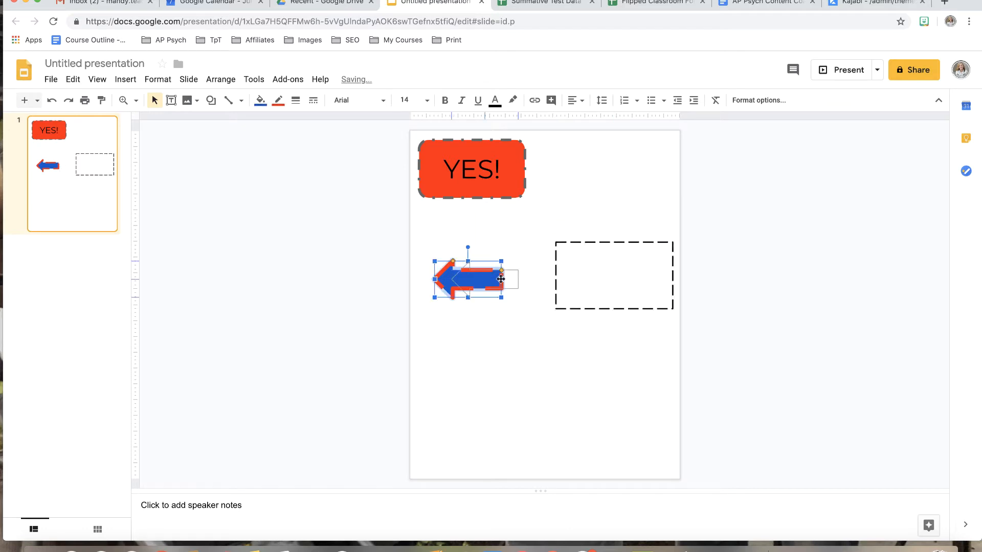
# - Move the arrow against the dashed box's left edge and flip it to point right
pyautogui.moveTo(474, 279); pyautogui.dragTo(516, 279)
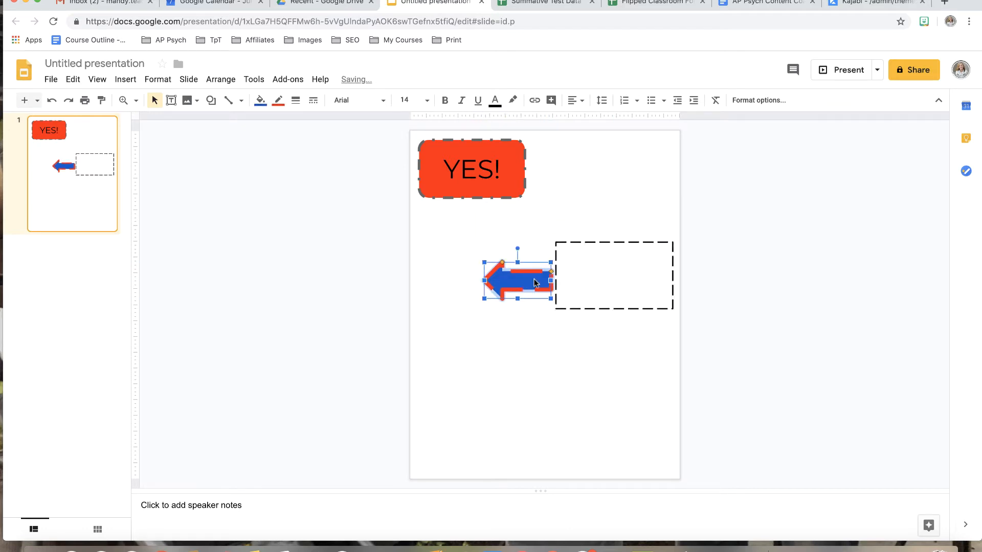
pyautogui.click(614, 276)
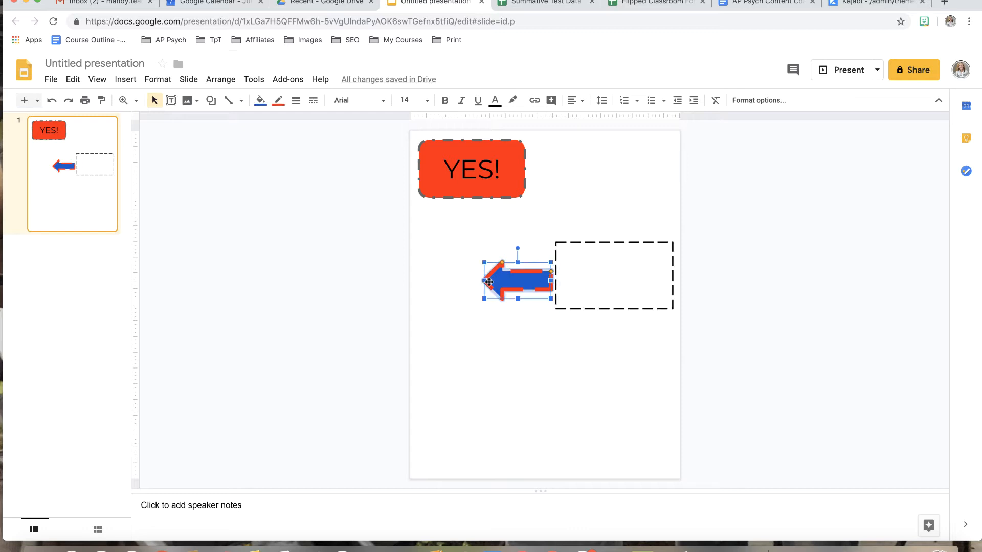
pyautogui.moveTo(518, 251); pyautogui.dragTo(528, 254)
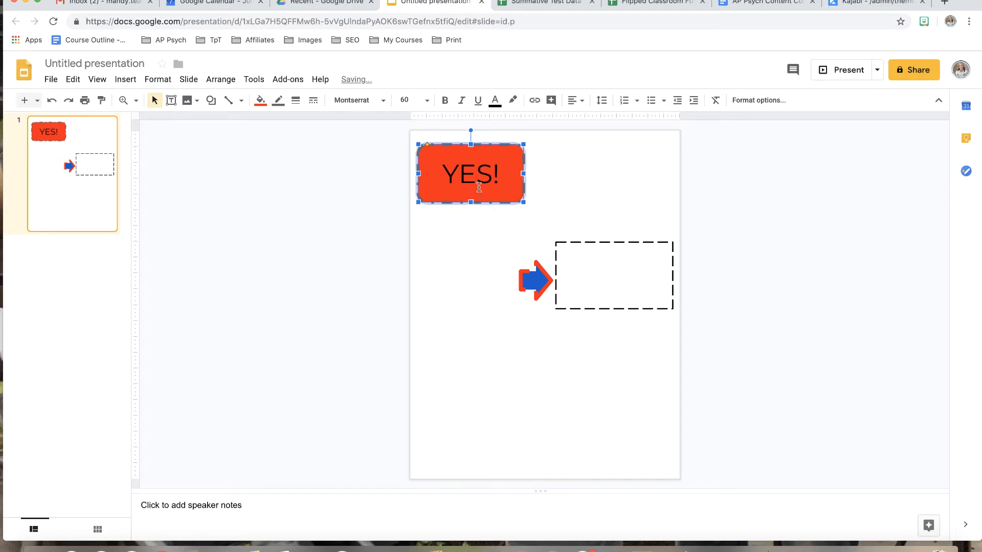
# - Retype the red rectangle's text as 'Example' at font size 24
pyautogui.write('Es')
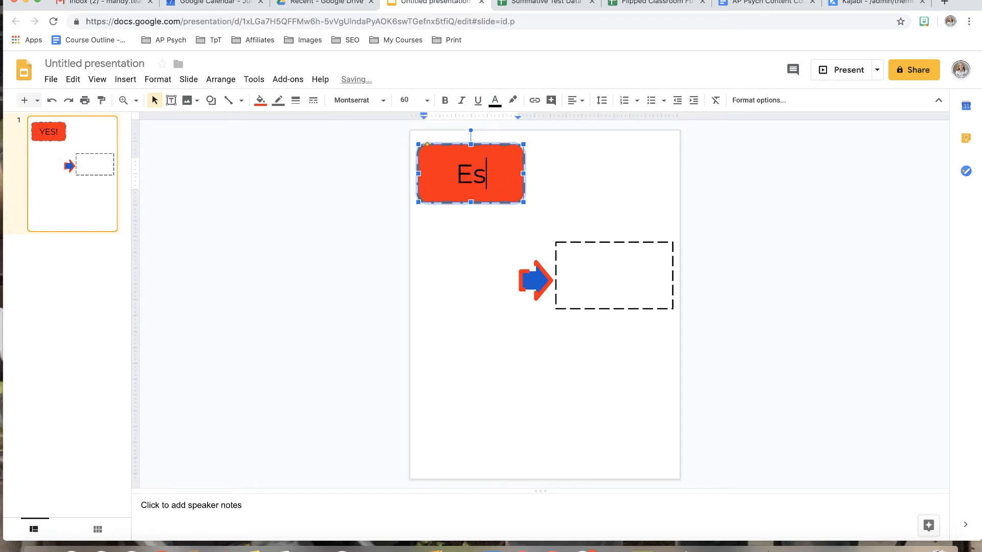
pyautogui.click(426, 100)
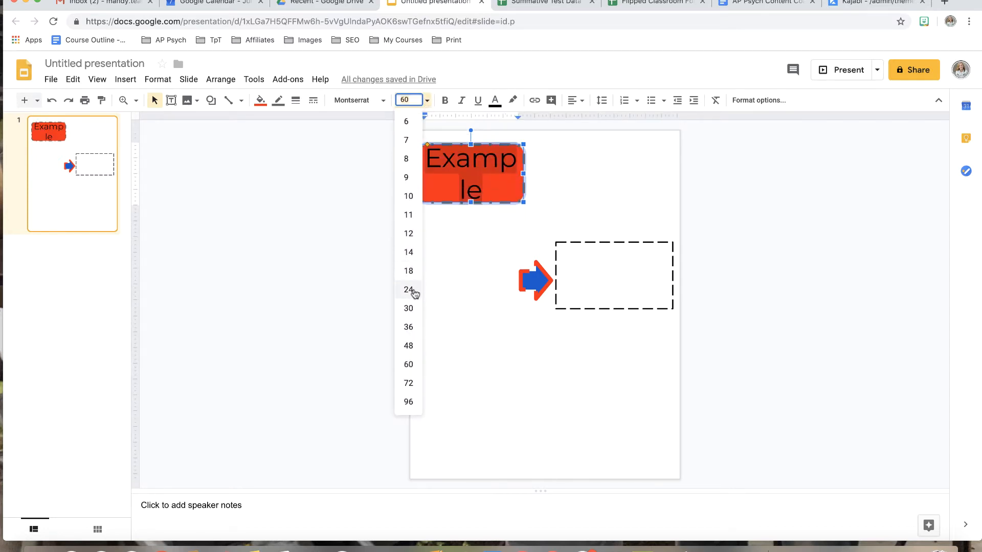
pyautogui.click(408, 289)
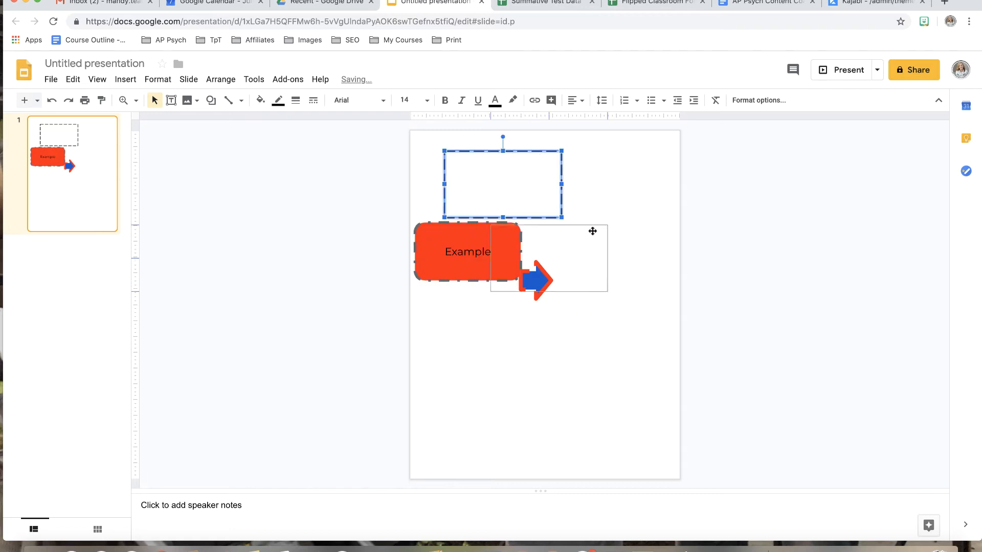
# - Type 'Vocab term' in the dashed box and place the Example rectangle right of the arrow
pyautogui.moveTo(502, 181); pyautogui.dragTo(617, 276)
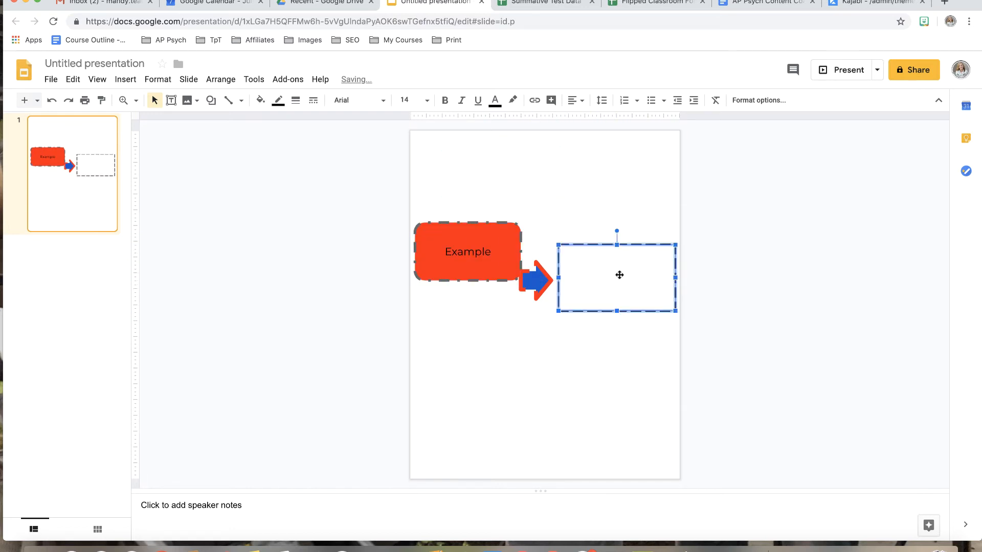
pyautogui.write('Dra')
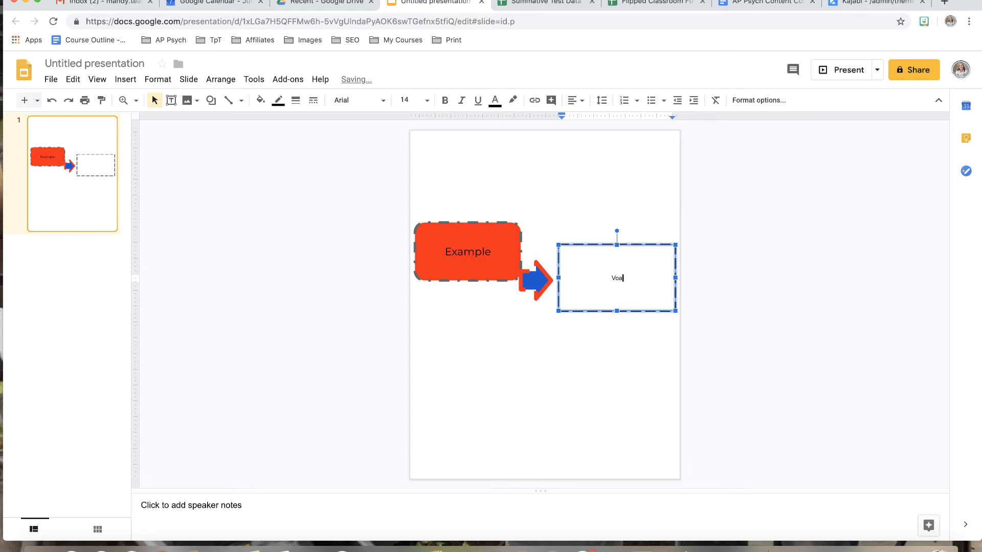
pyautogui.write('Vocab term')
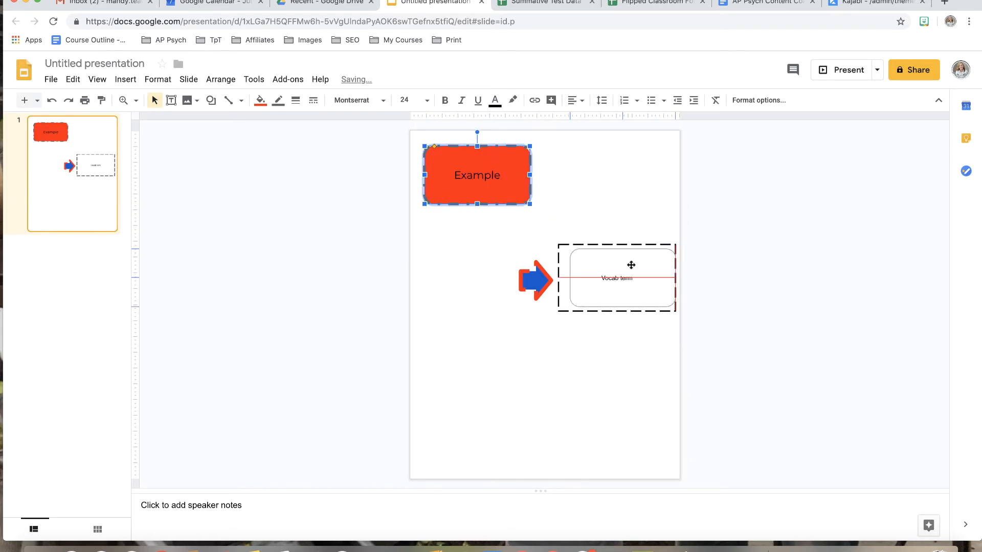
pyautogui.moveTo(477, 175); pyautogui.dragTo(616, 279)
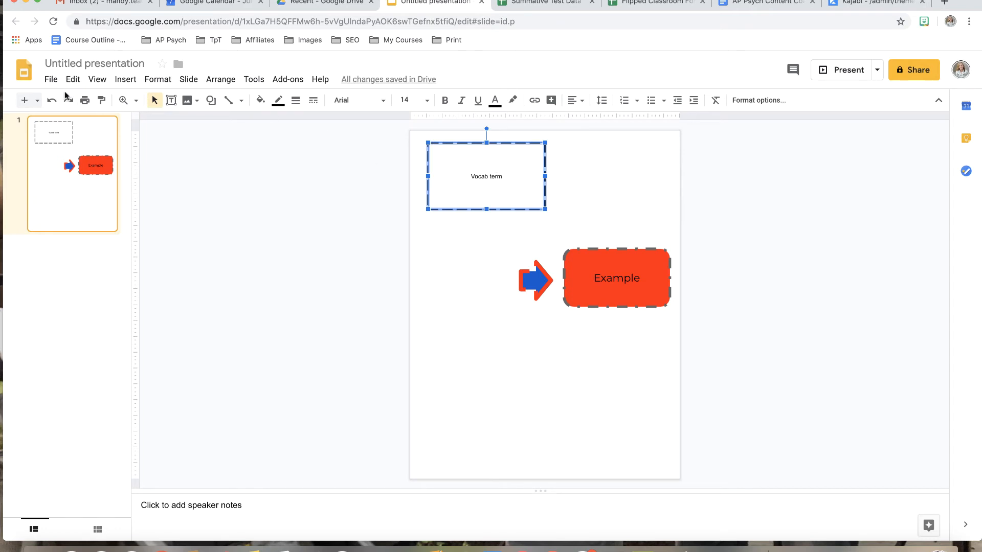
# - Dismiss the File menu and move the Vocab term box down beside the arrow
pyautogui.click(50, 79)
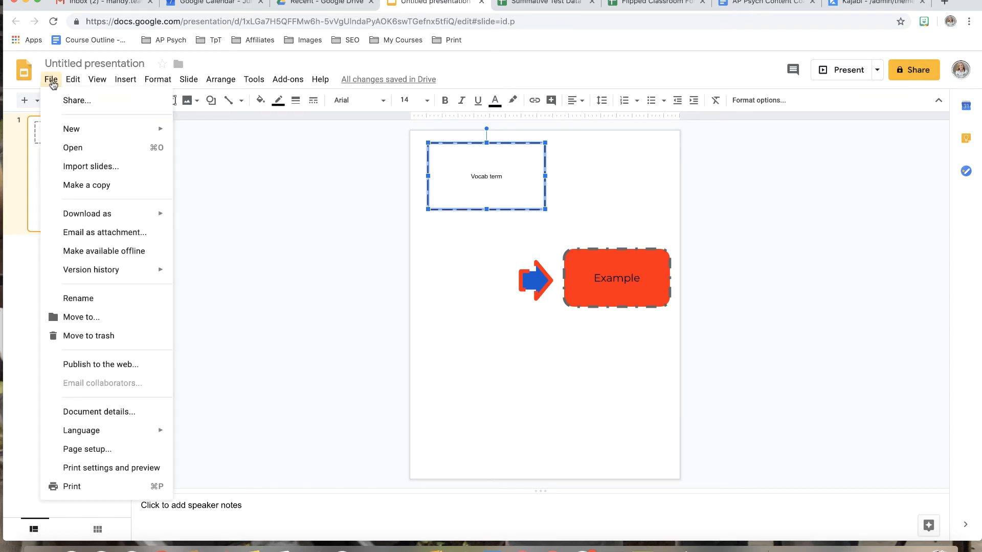
pyautogui.moveTo(86, 184)
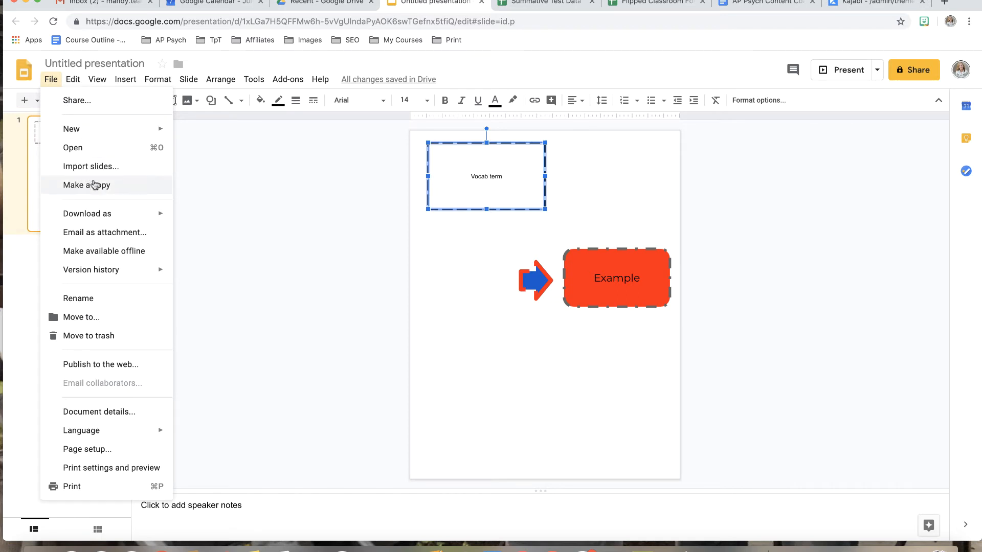
pyautogui.click(213, 205)
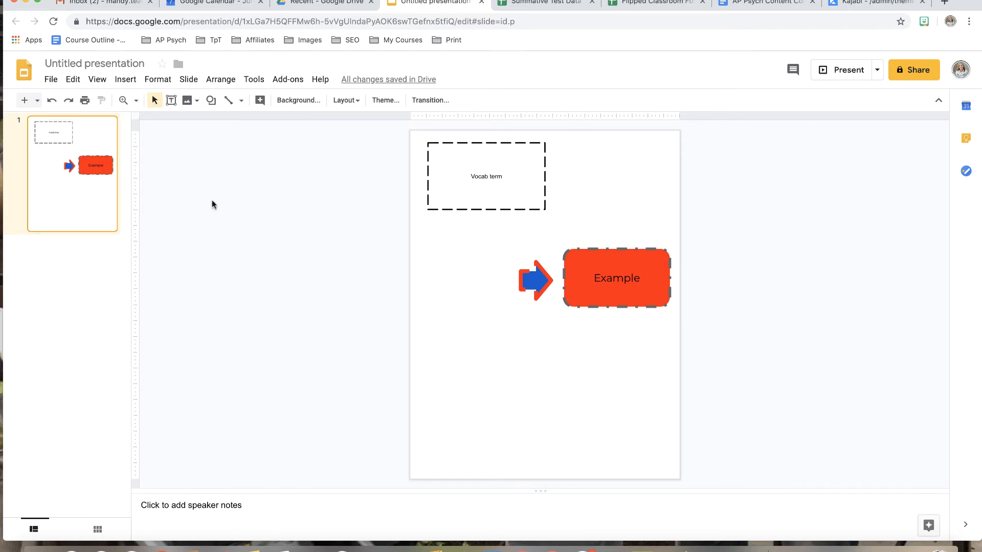
pyautogui.click(486, 176)
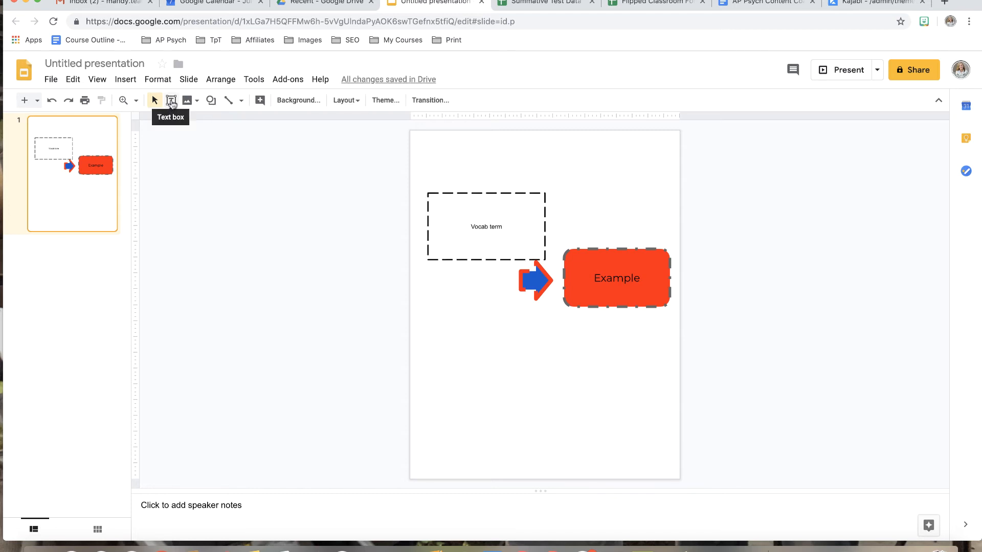
# - Add a wide, centred, bold size-24 text box reading 'Drag and Drop Activity' at the page top
pyautogui.click(170, 101)
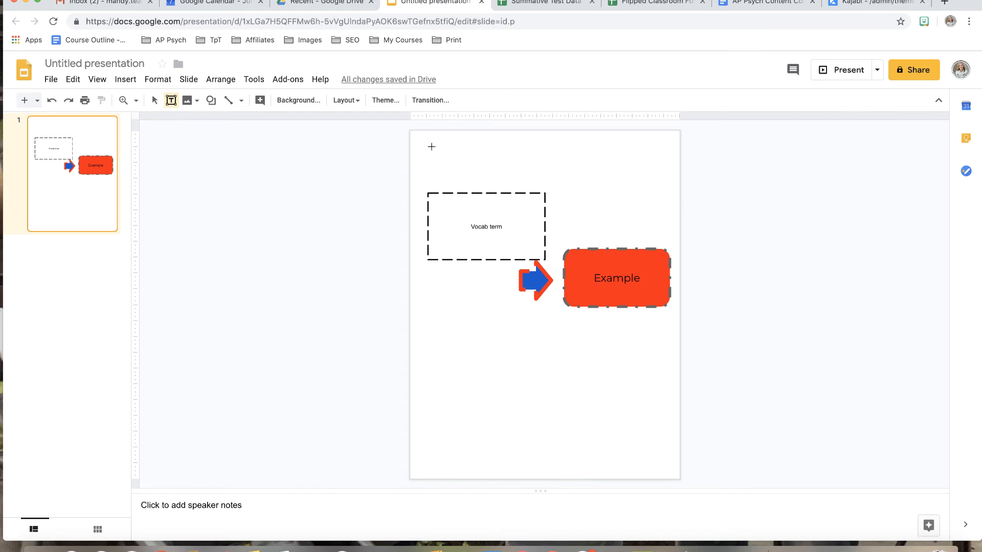
pyautogui.moveTo(418, 139); pyautogui.dragTo(670, 157)
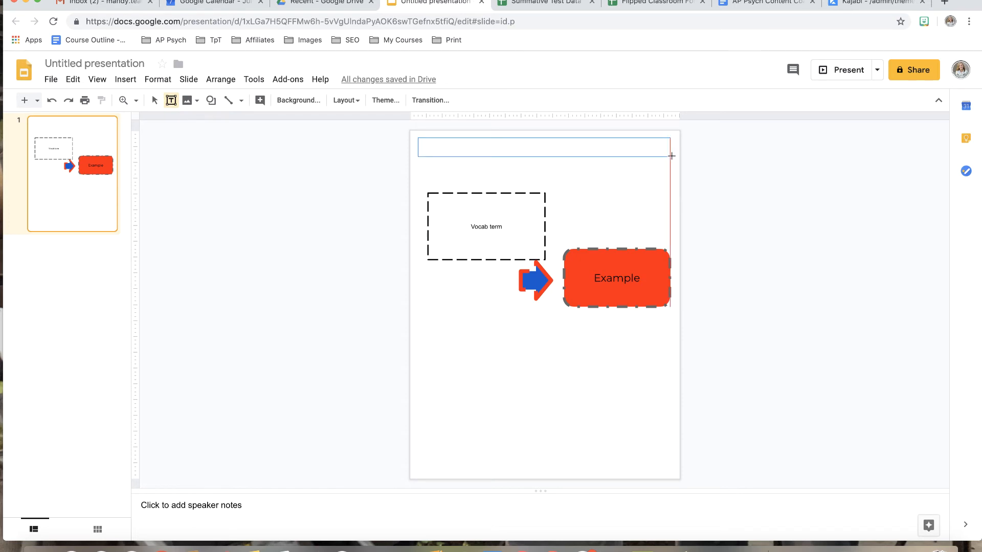
pyautogui.click(571, 100)
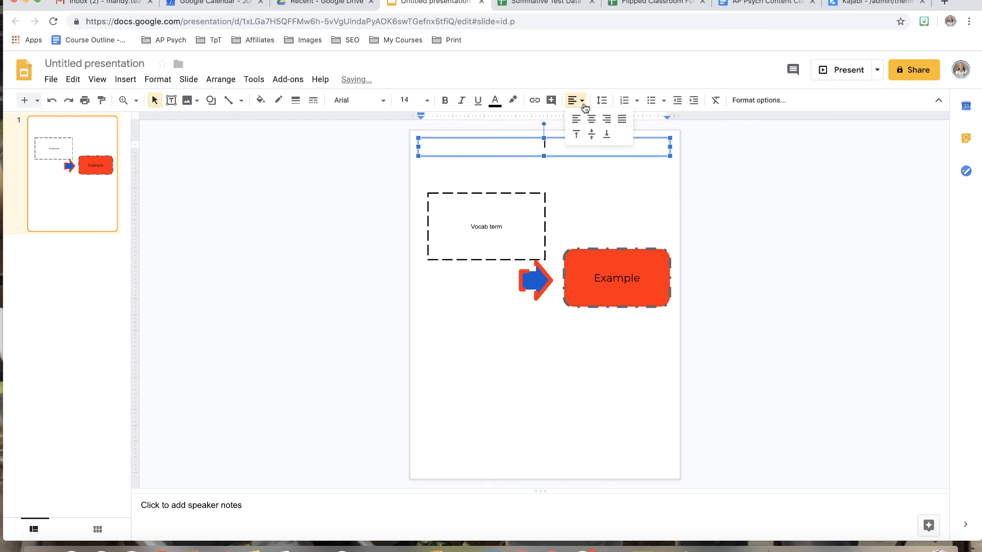
pyautogui.click(404, 100)
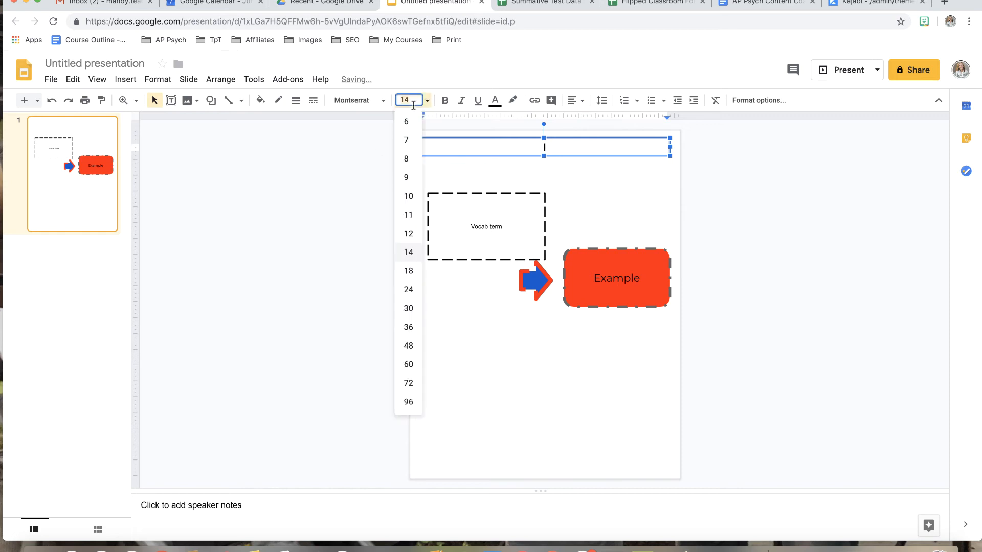
pyautogui.click(407, 291)
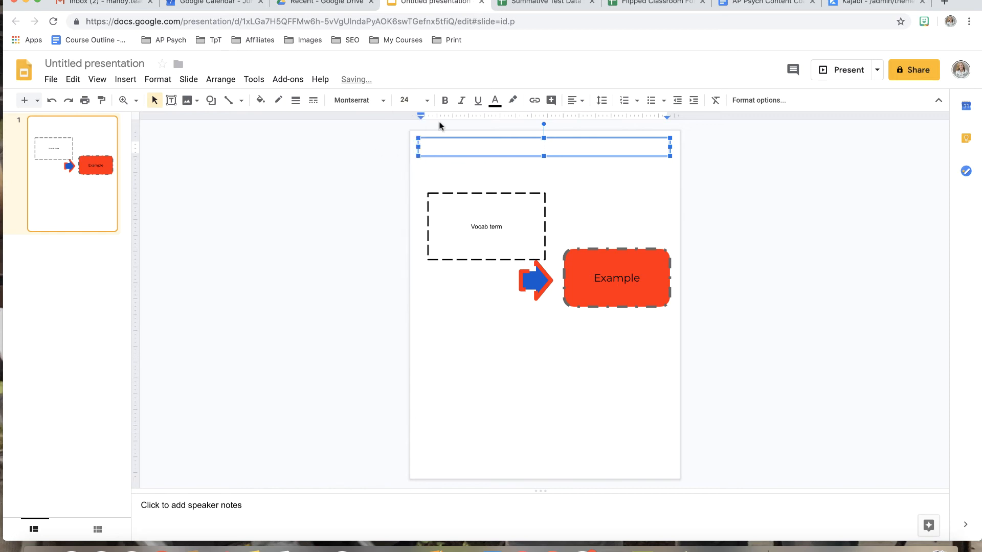
pyautogui.click(444, 101)
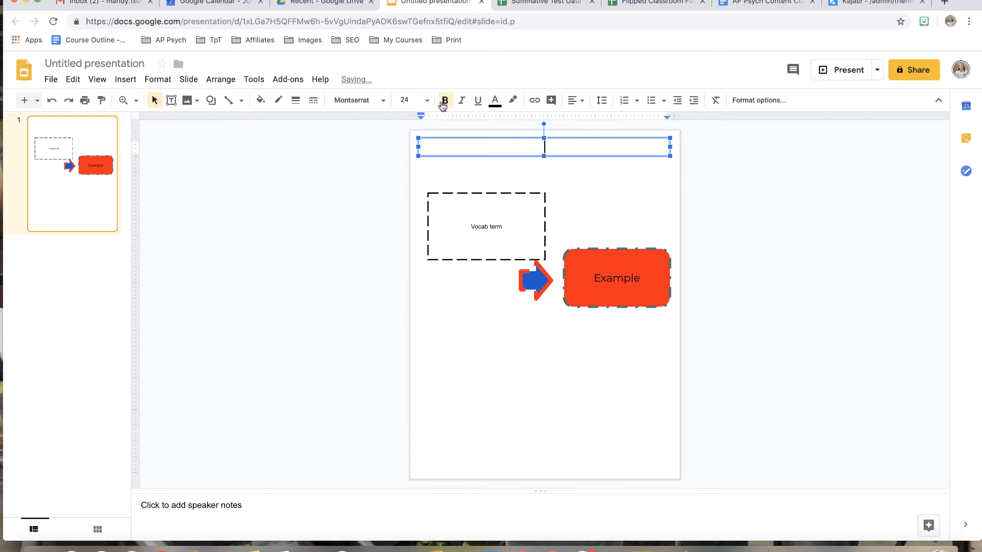
pyautogui.write('Guided Notes')
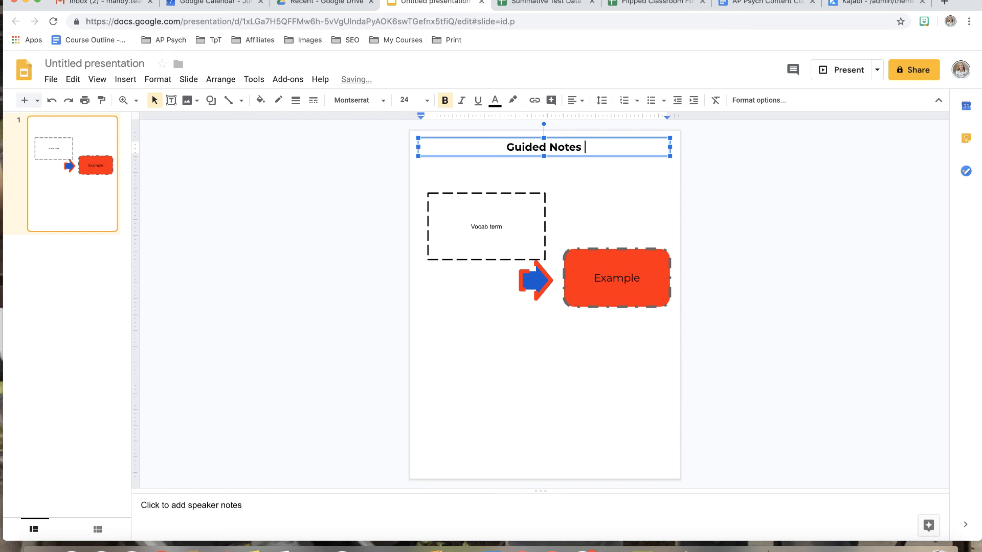
pyautogui.write('14')
pyautogui.write('Drag and Drop Activity')
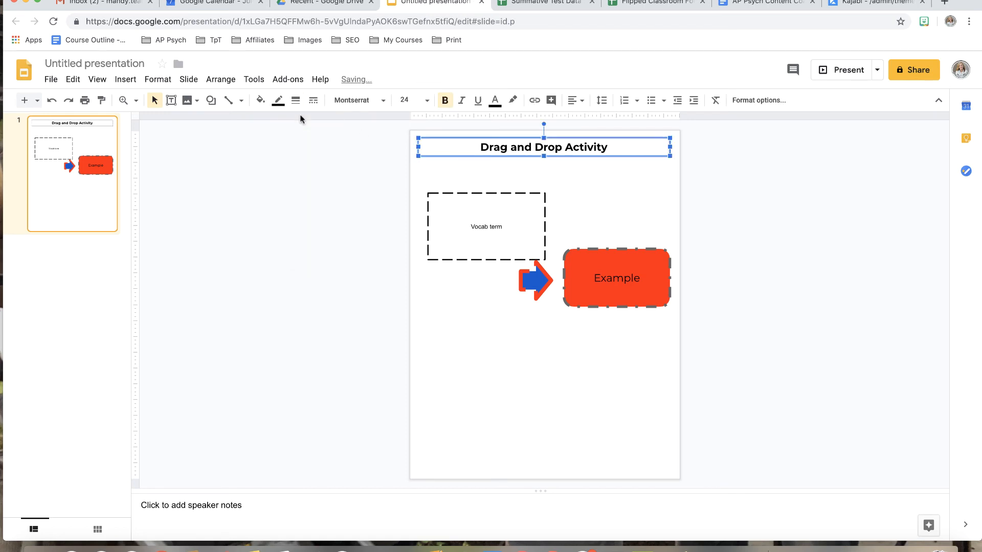
pyautogui.click(360, 176)
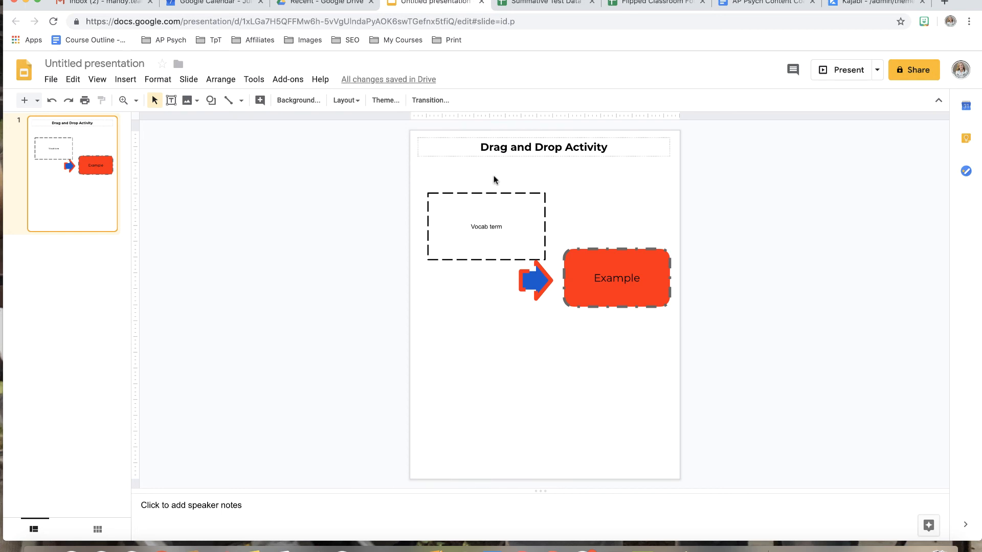
# - Draw a text box under the title and type 'Directions', removing the stray letter
pyautogui.click(171, 101)
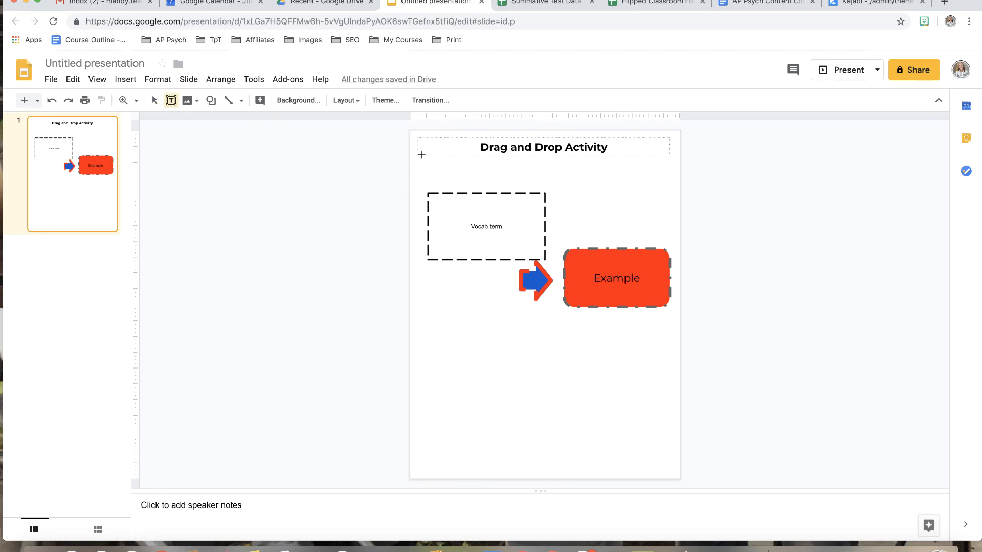
pyautogui.moveTo(421, 165); pyautogui.dragTo(634, 181)
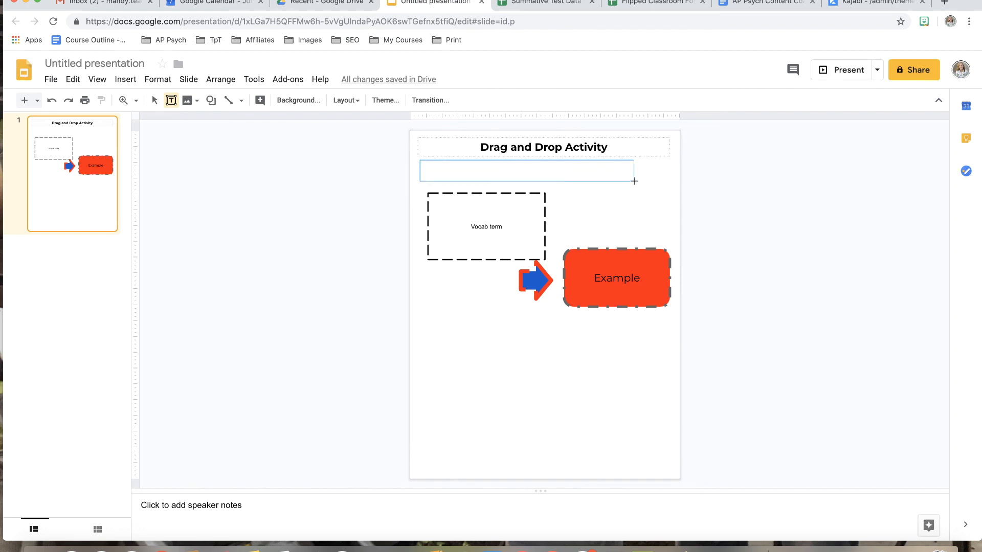
pyautogui.write('Direc')
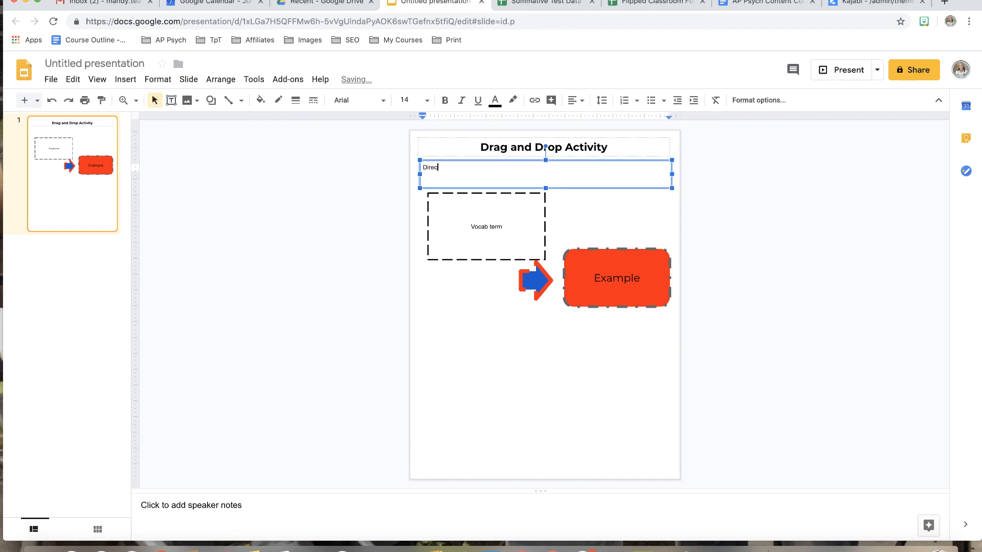
pyautogui.write('tionsL')
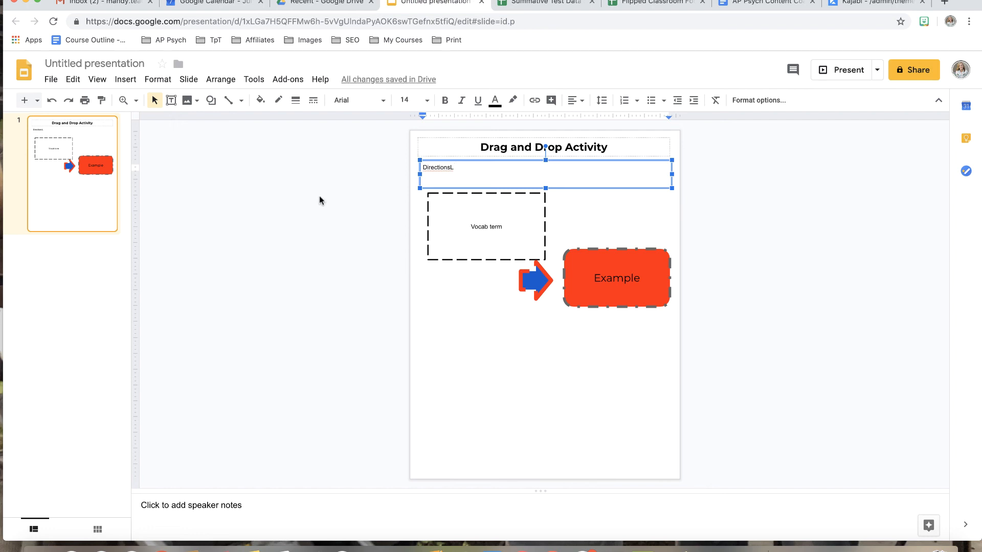
pyautogui.press('Backspace')
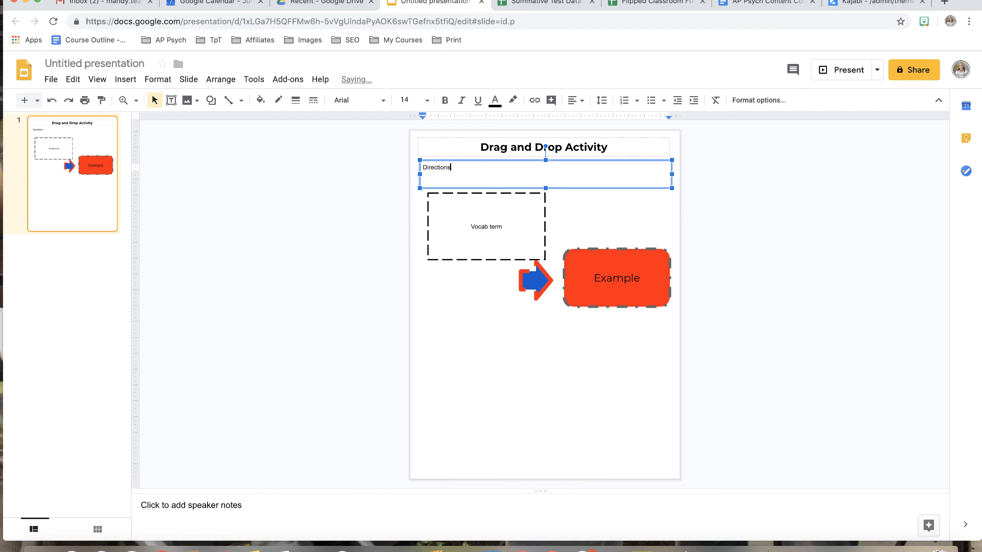
pyautogui.moveTo(288, 237)
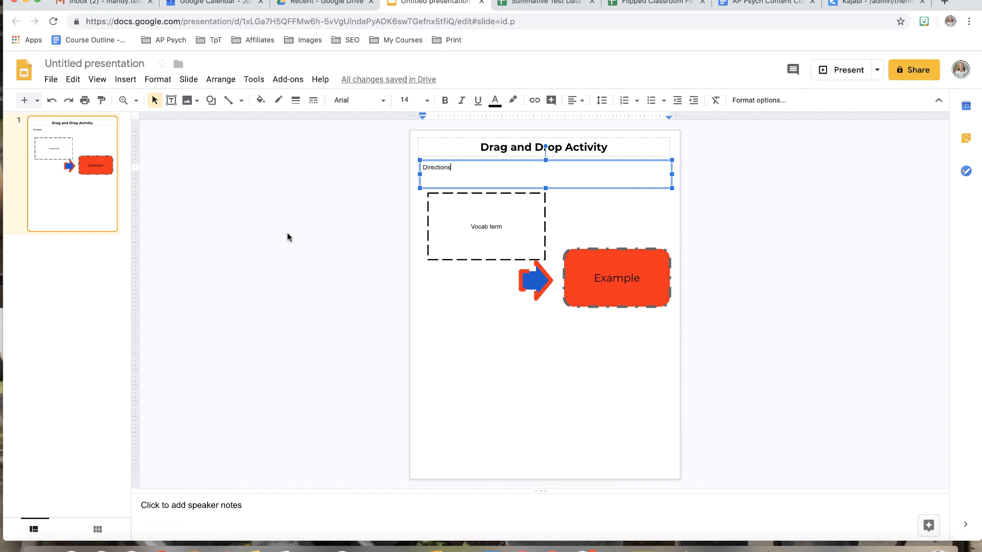
pyautogui.moveTo(789, 19)
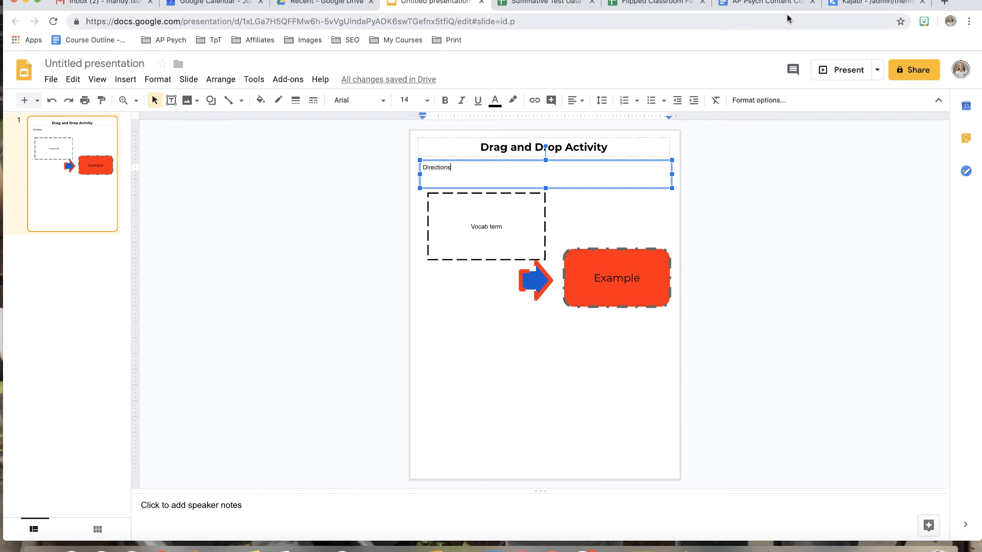